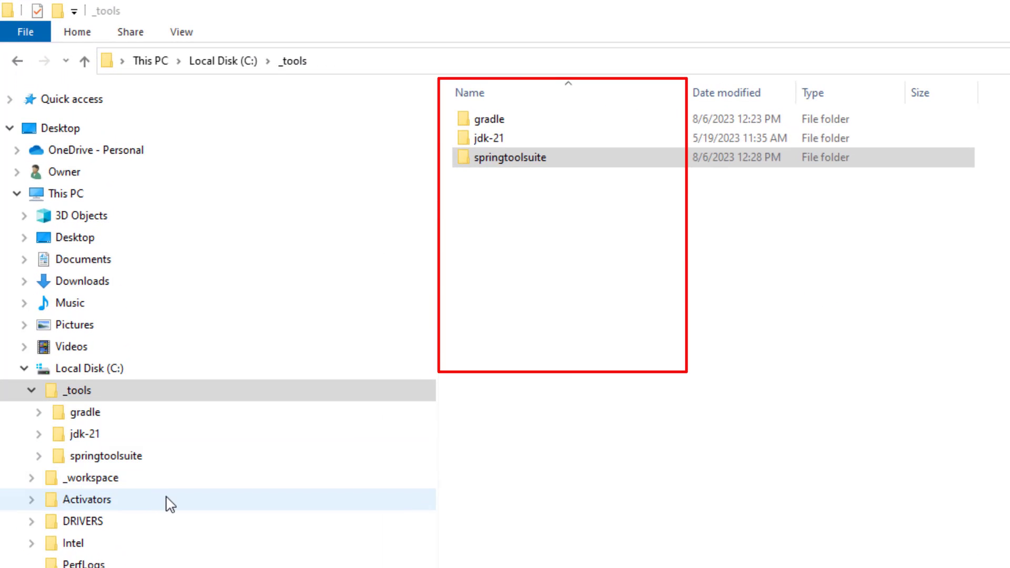
Step: Browse C:\_tools through the gradle, jdk-21 and springtoolsuite folders, then select SpringToolSuite4.exe
{"action": "left_click", "coordinate": [75, 389]}
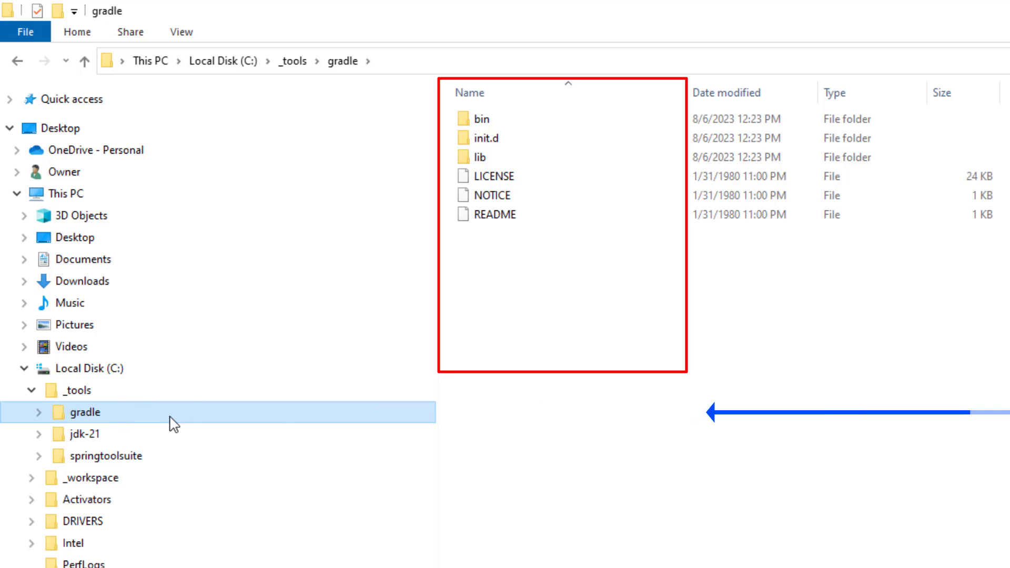
{"action": "left_click", "coordinate": [82, 434]}
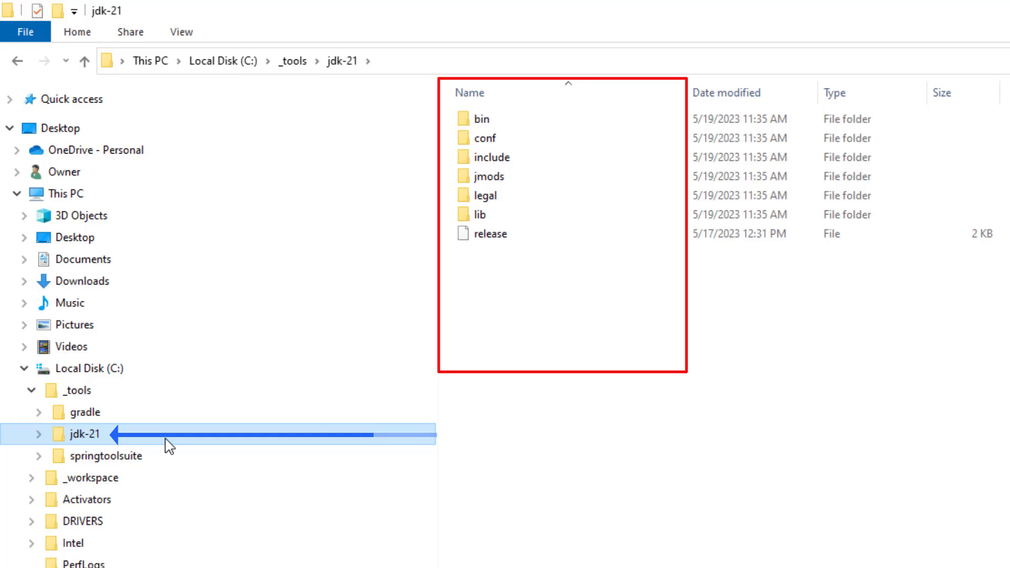
{"action": "left_click", "coordinate": [101, 455]}
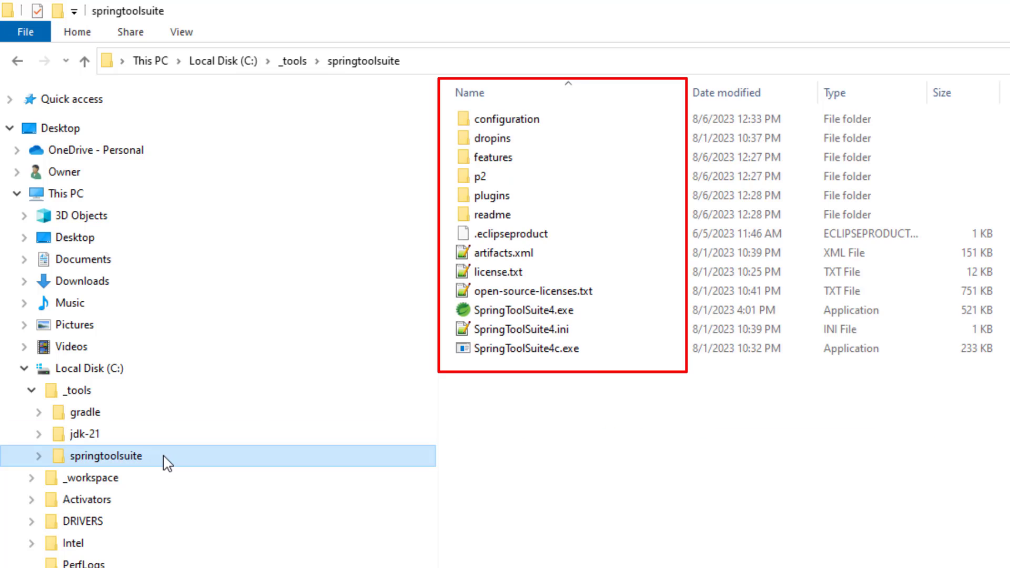
{"action": "left_click", "coordinate": [107, 454]}
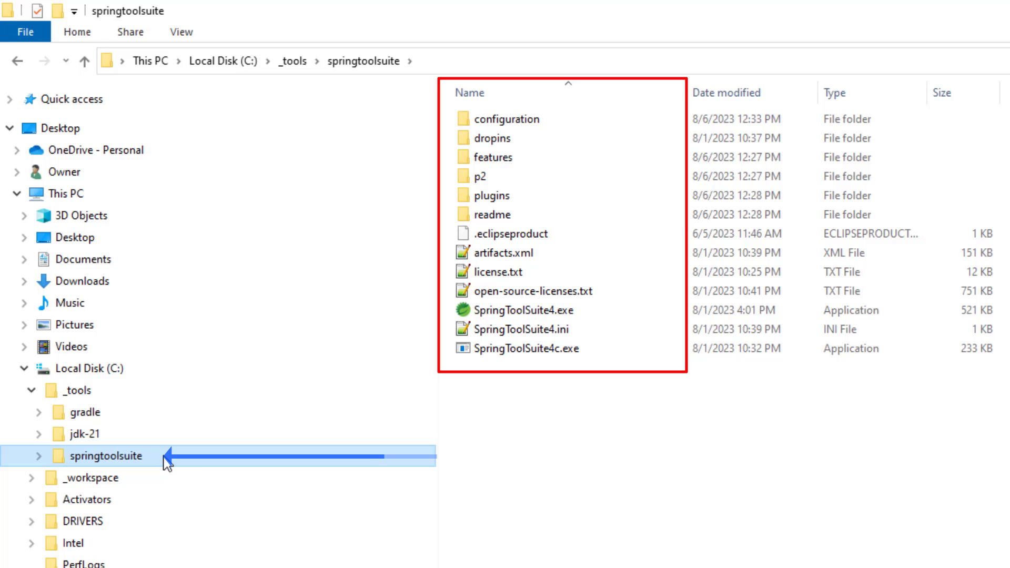
{"action": "left_click", "coordinate": [522, 309]}
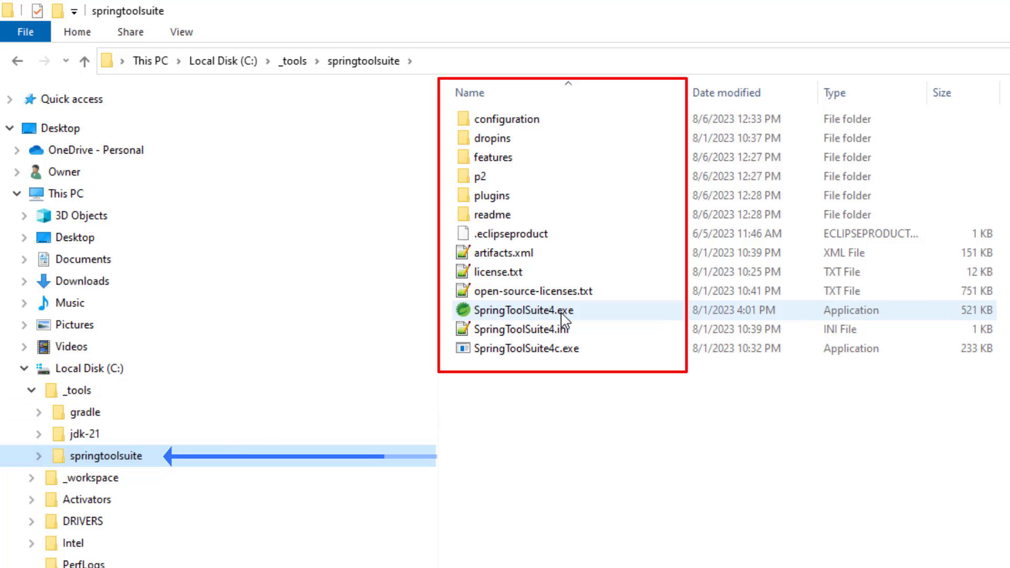
{"action": "left_click", "coordinate": [524, 309]}
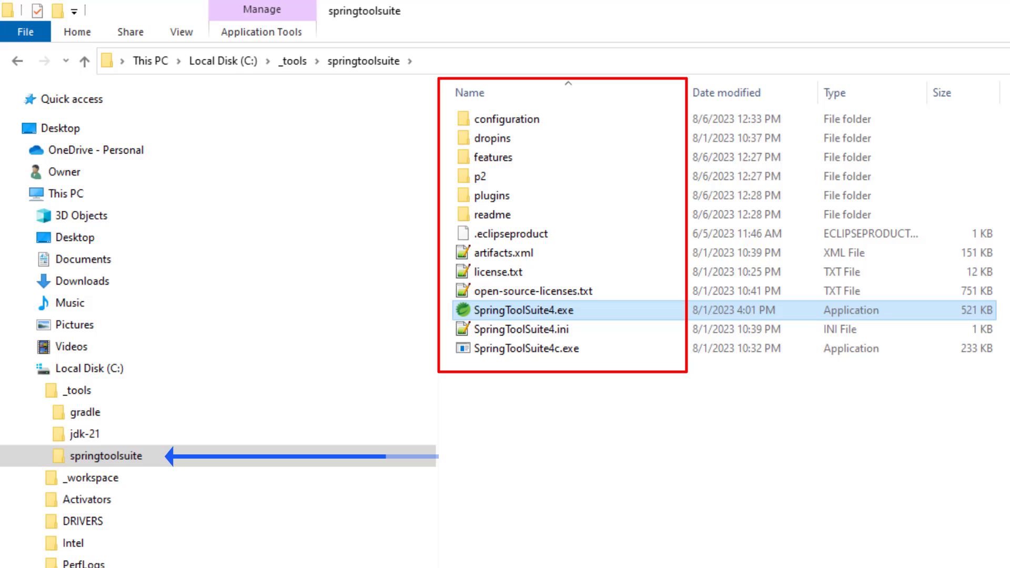
Step: Launch SpringToolSuite4.exe and open the _workspace workspace
{"action": "double_click", "coordinate": [523, 310]}
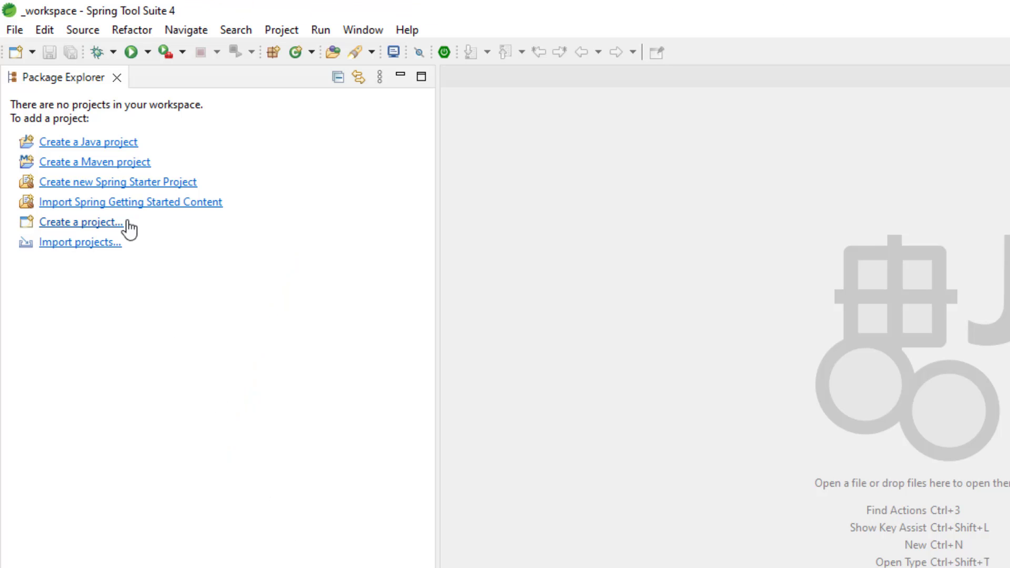
{"action": "mouse_move", "coordinate": [116, 186]}
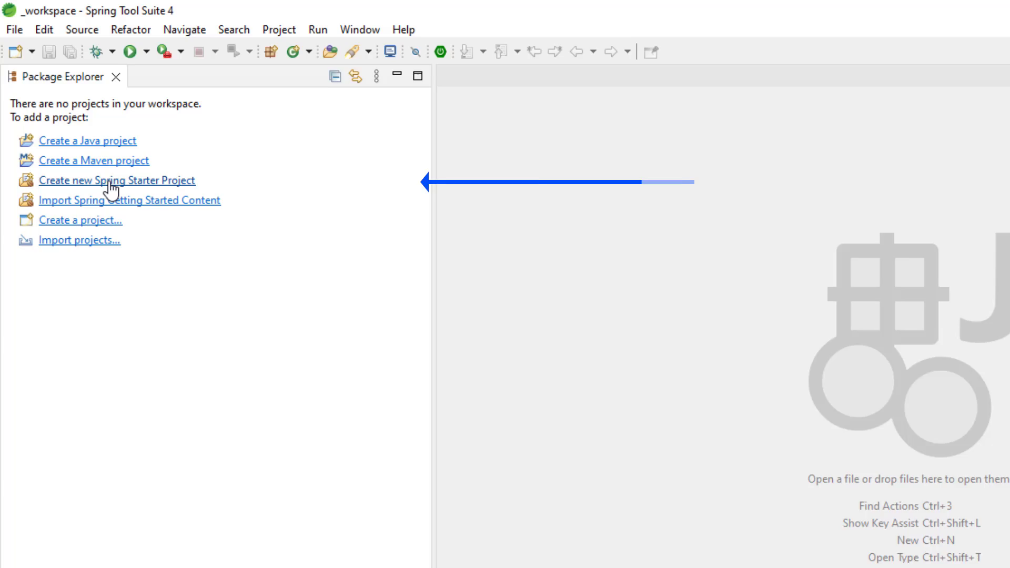
Step: Start a Spring Starter Project spring-app: Java, Gradle - Groovy, Java 17, Jar, package com.mcnz.spring
{"action": "left_click", "coordinate": [117, 180]}
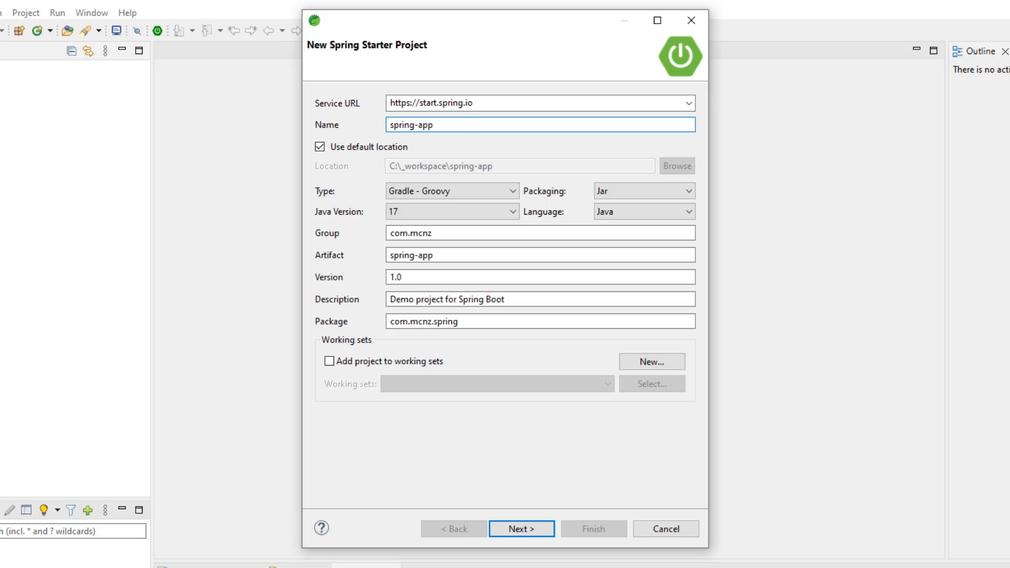
{"action": "mouse_move", "coordinate": [106, 160]}
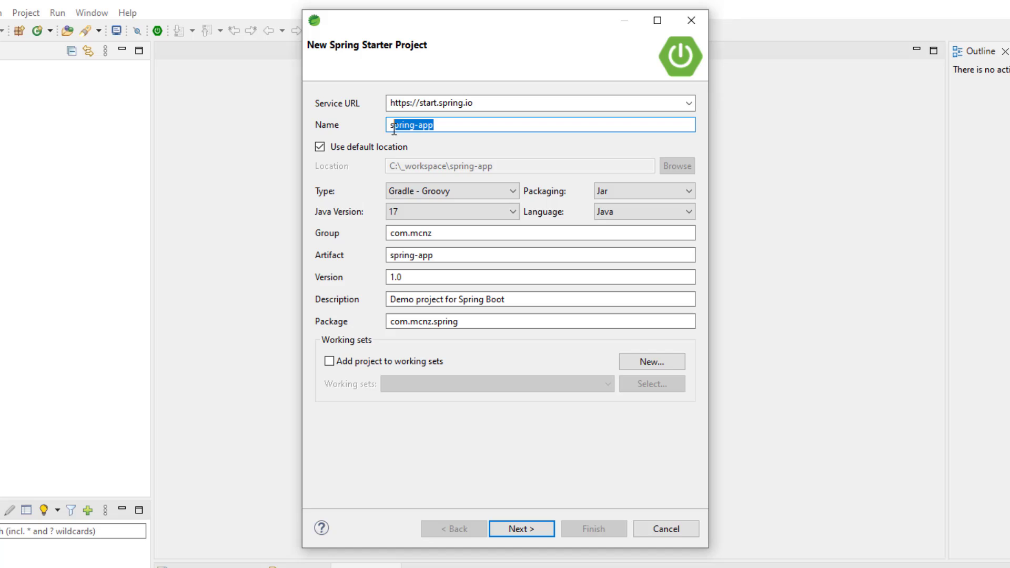
{"action": "mouse_move", "coordinate": [375, 129]}
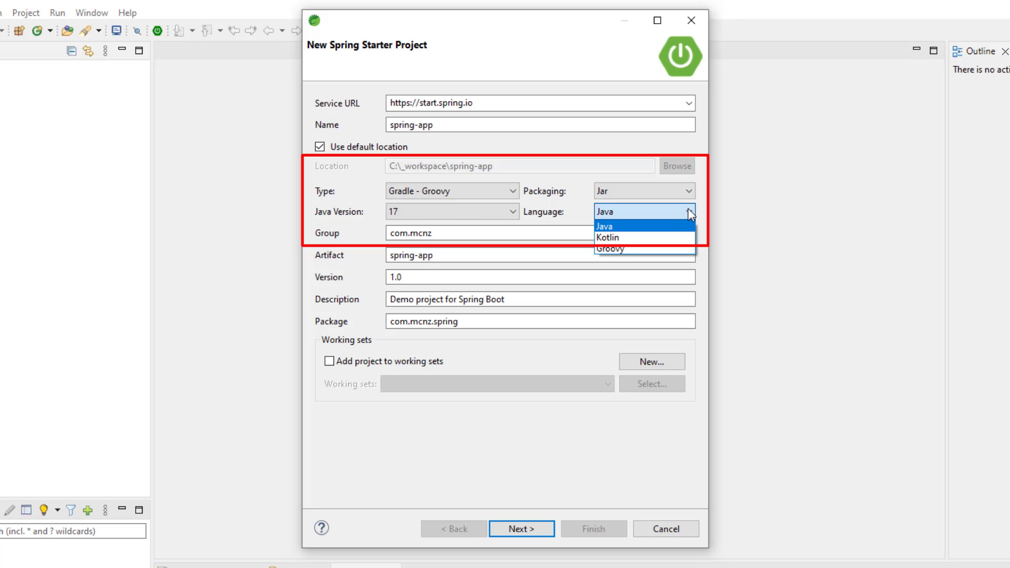
{"action": "left_click", "coordinate": [604, 226]}
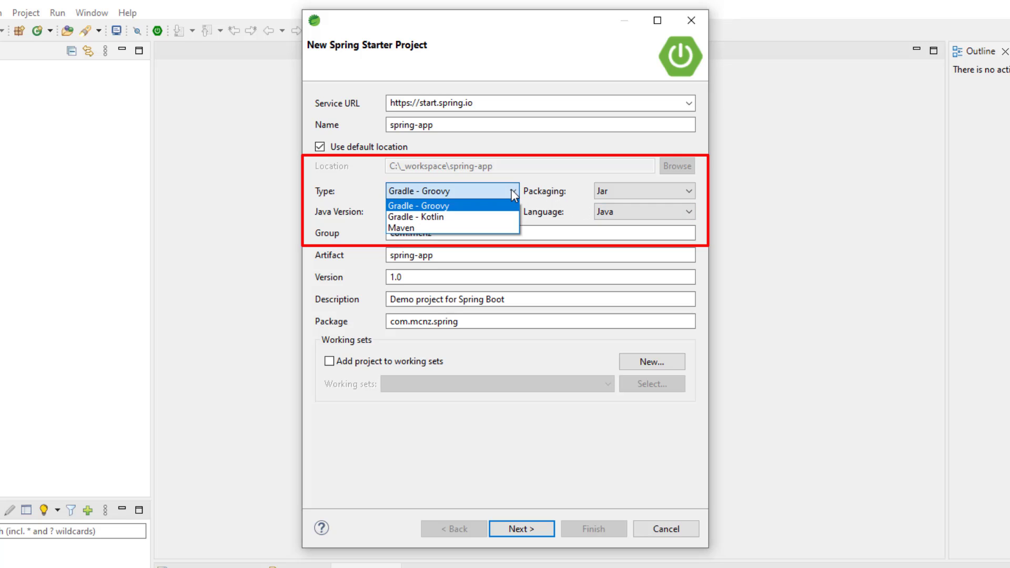
{"action": "left_click", "coordinate": [419, 206]}
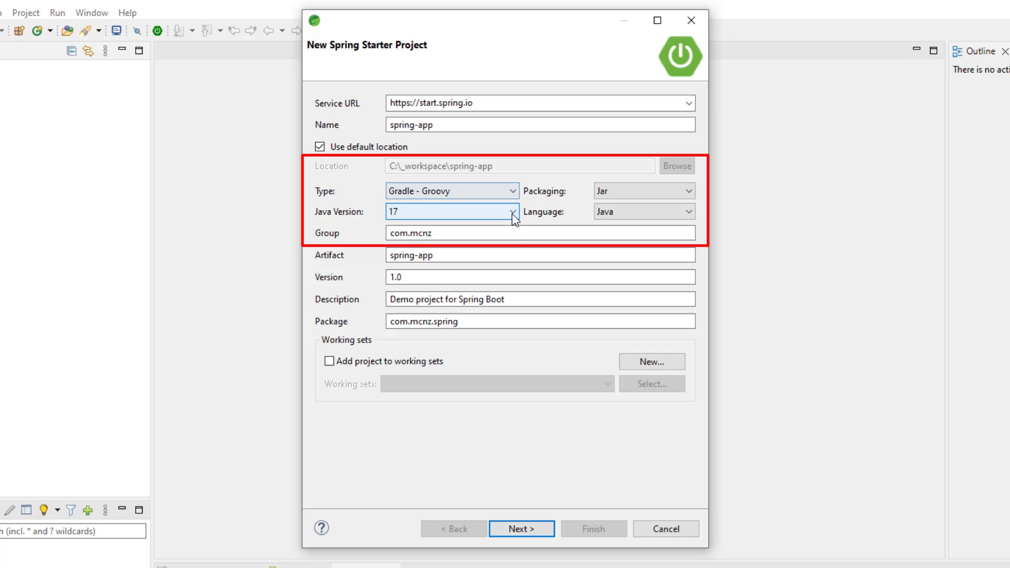
{"action": "left_click", "coordinate": [514, 211]}
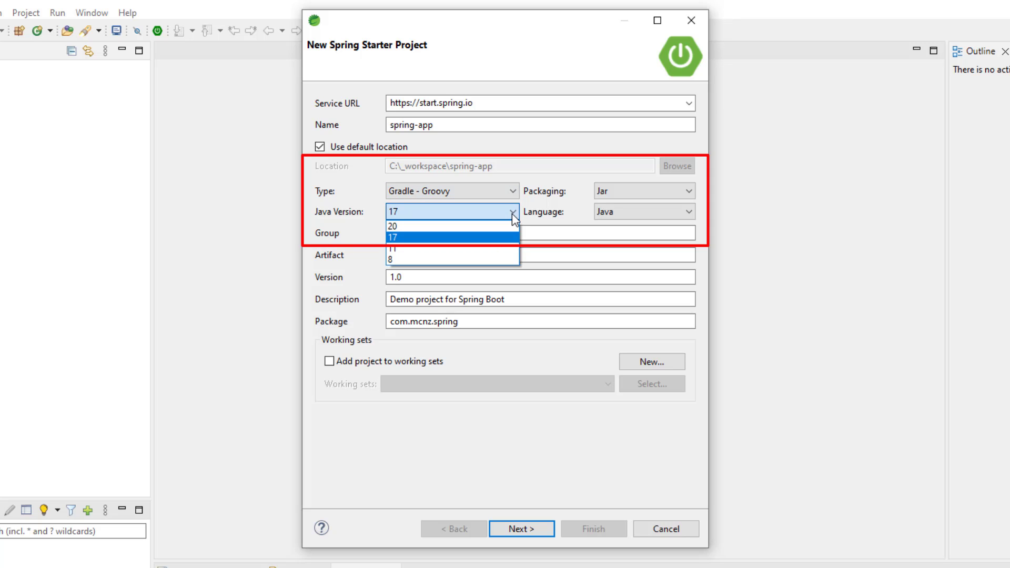
{"action": "left_click", "coordinate": [394, 237]}
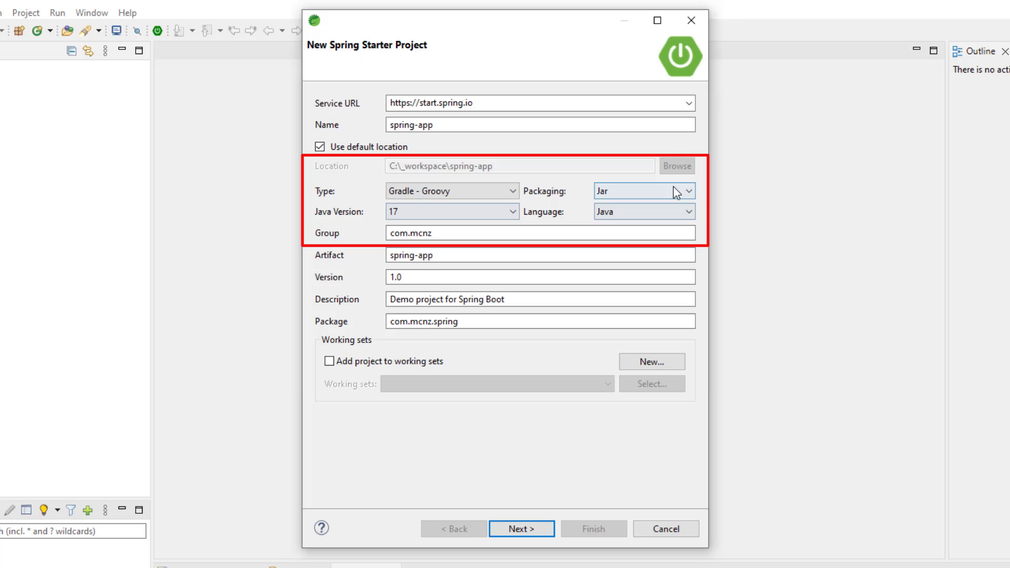
{"action": "left_click", "coordinate": [683, 190]}
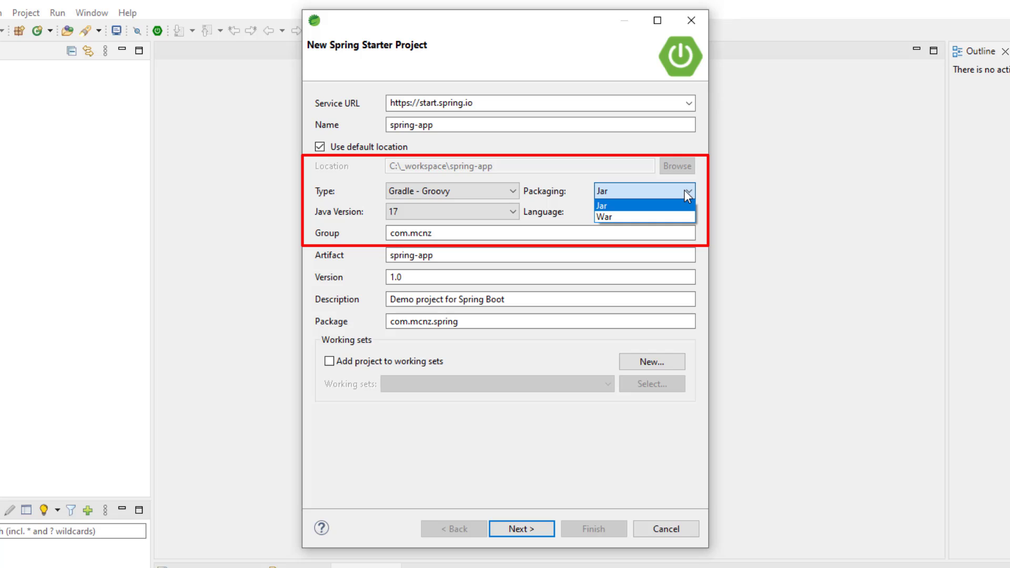
{"action": "left_click", "coordinate": [601, 206]}
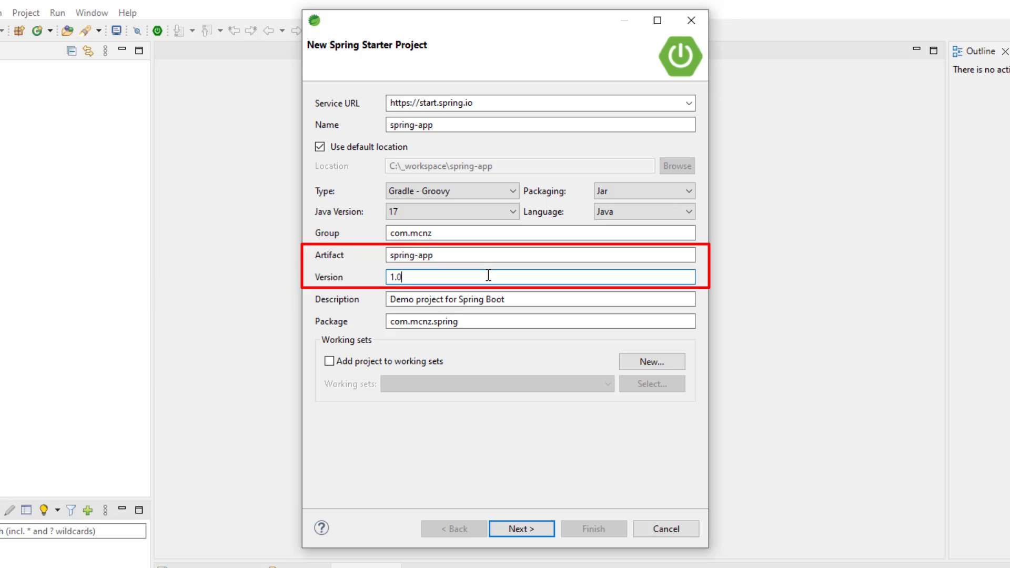
{"action": "mouse_move", "coordinate": [481, 250]}
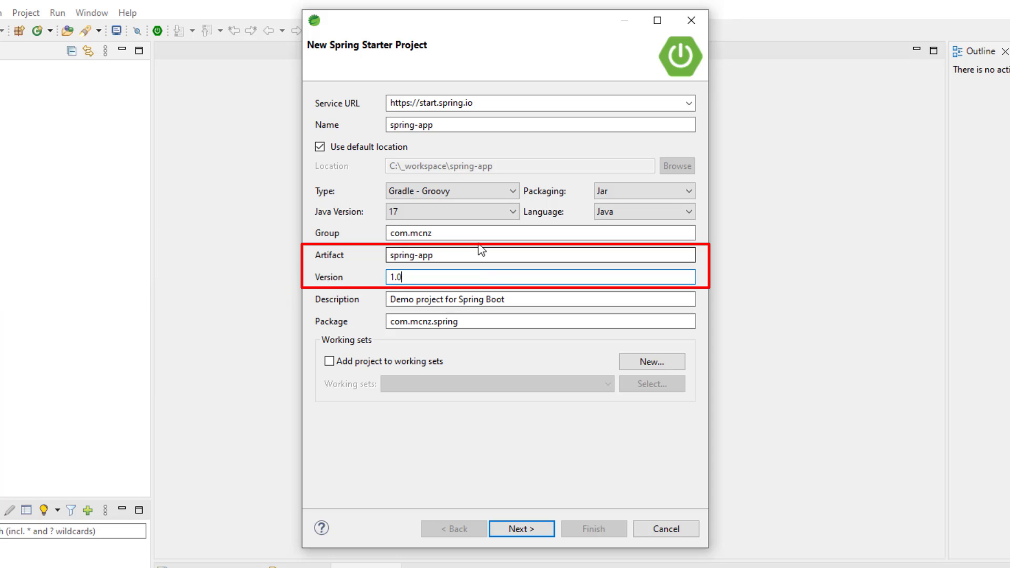
{"action": "left_click", "coordinate": [539, 233]}
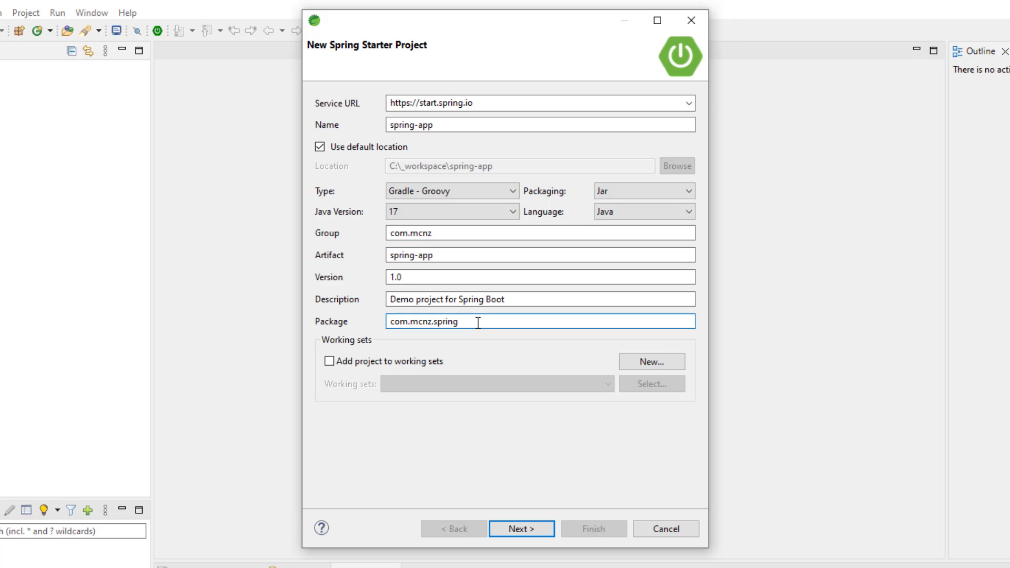
{"action": "mouse_move", "coordinate": [499, 421]}
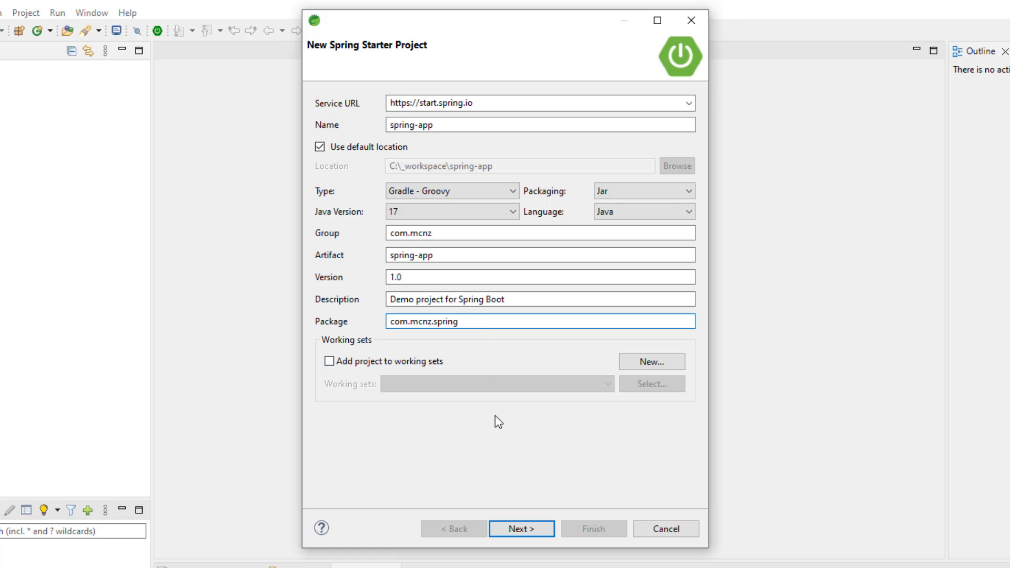
Step: Go to the dependencies page and browse the I/O and Developer Tools categories
{"action": "left_click", "coordinate": [520, 528]}
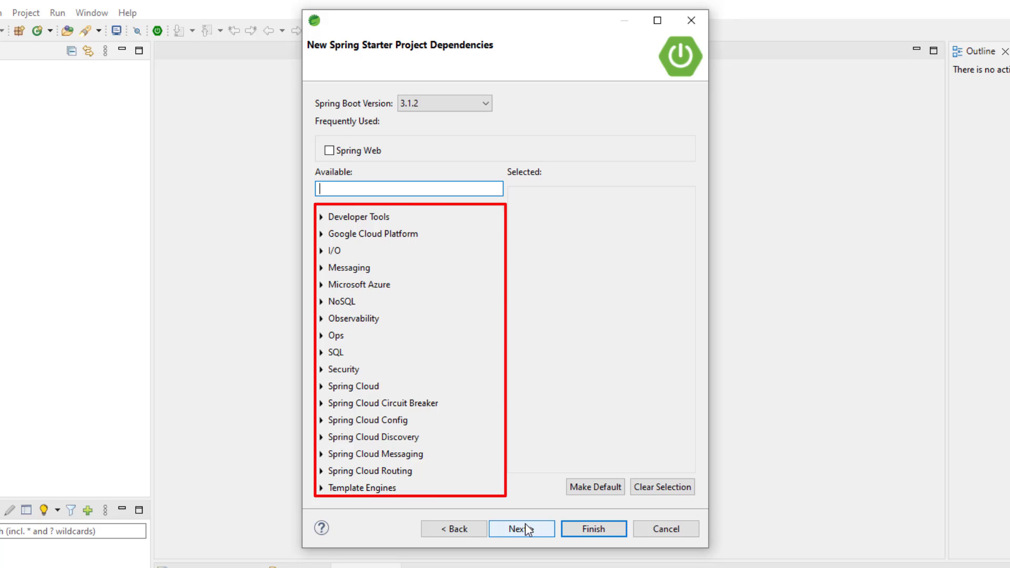
{"action": "mouse_move", "coordinate": [325, 356]}
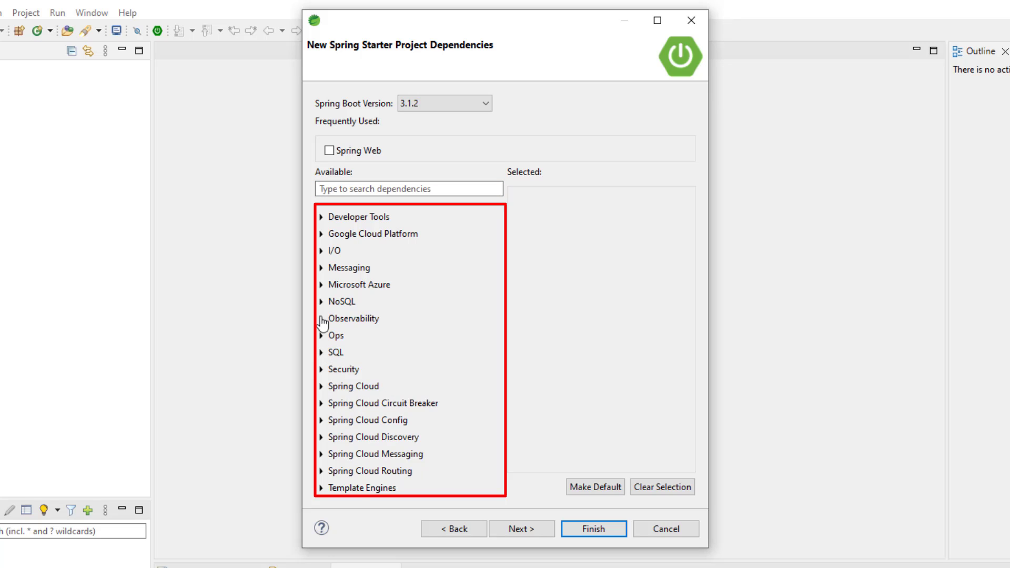
{"action": "left_click", "coordinate": [333, 250]}
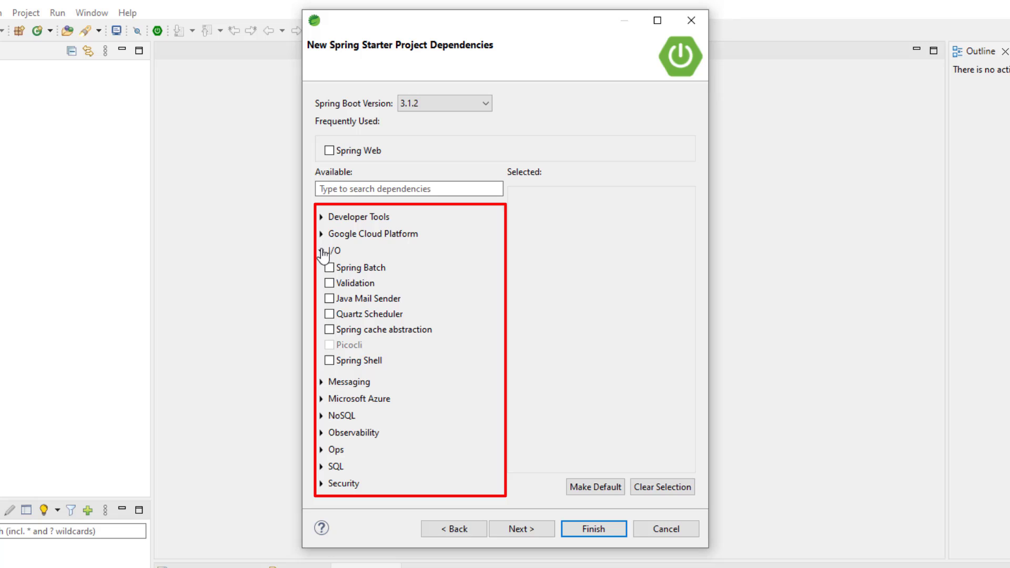
{"action": "left_click", "coordinate": [324, 216]}
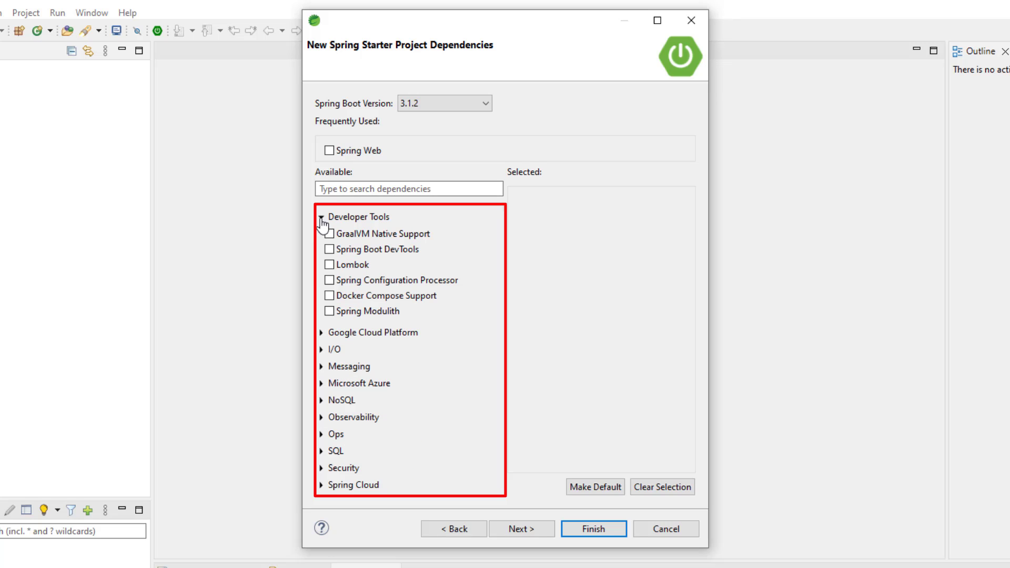
{"action": "left_click", "coordinate": [322, 217]}
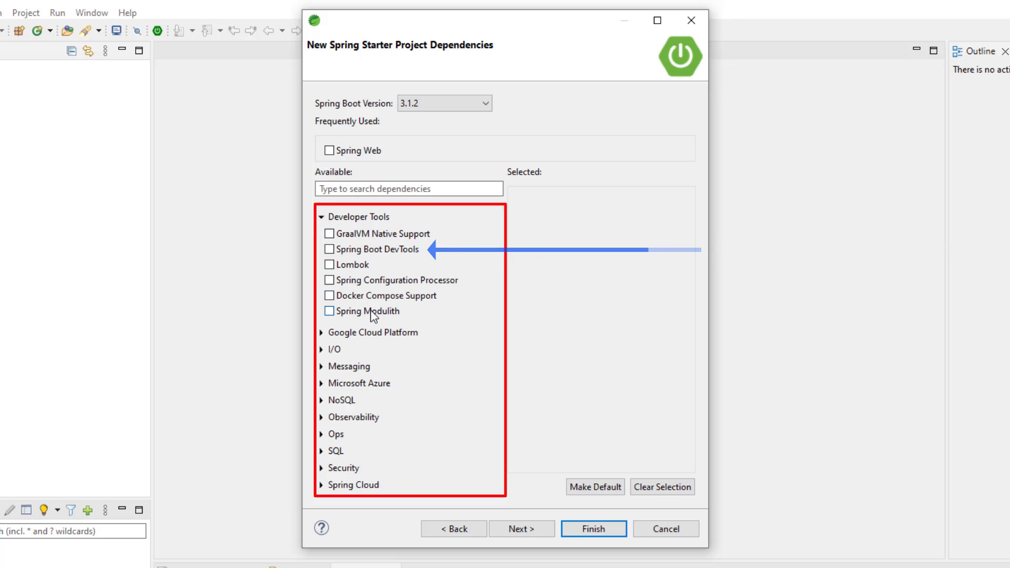
{"action": "mouse_move", "coordinate": [375, 302]}
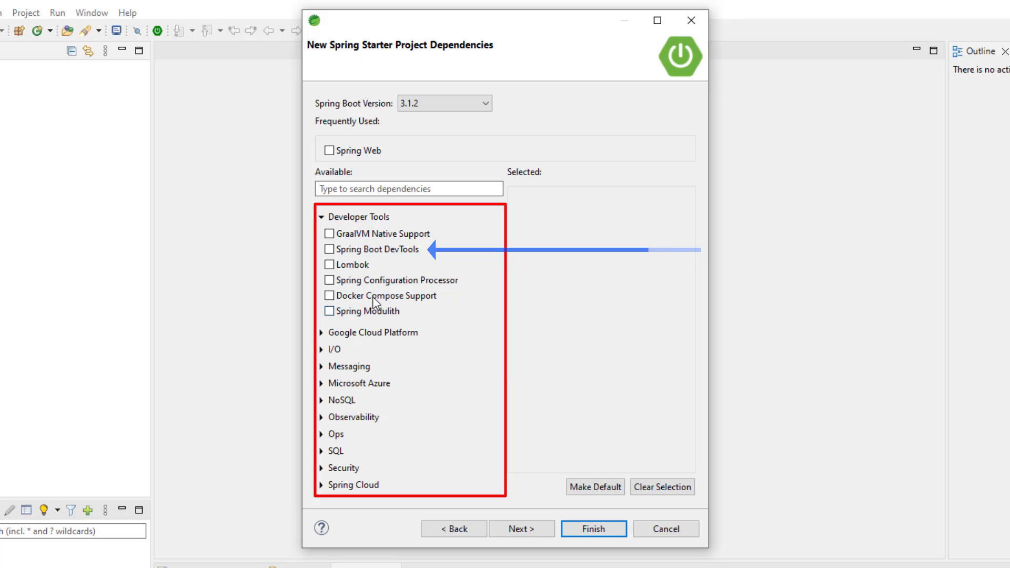
{"action": "left_click", "coordinate": [330, 249]}
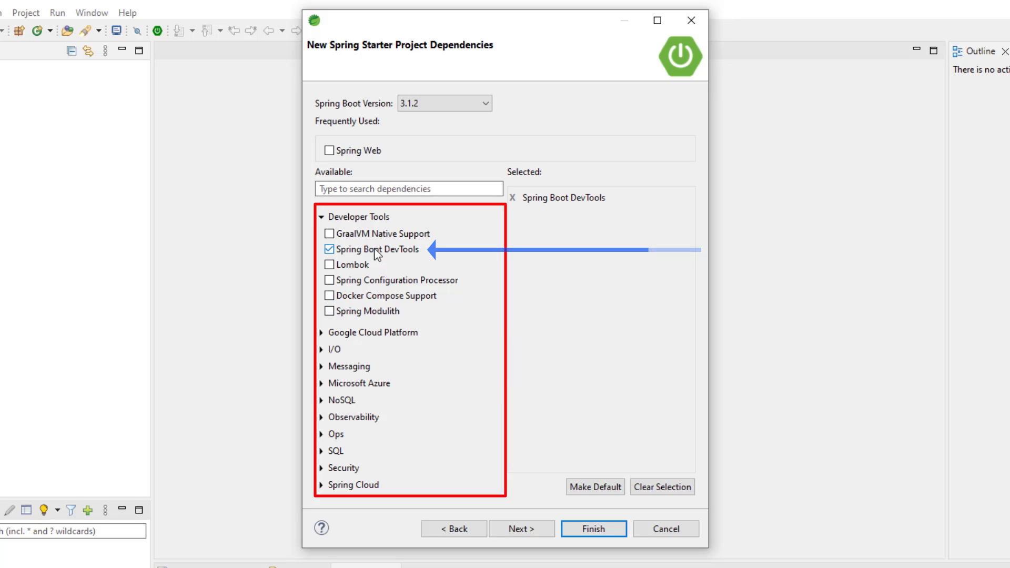
{"action": "left_click", "coordinate": [330, 249]}
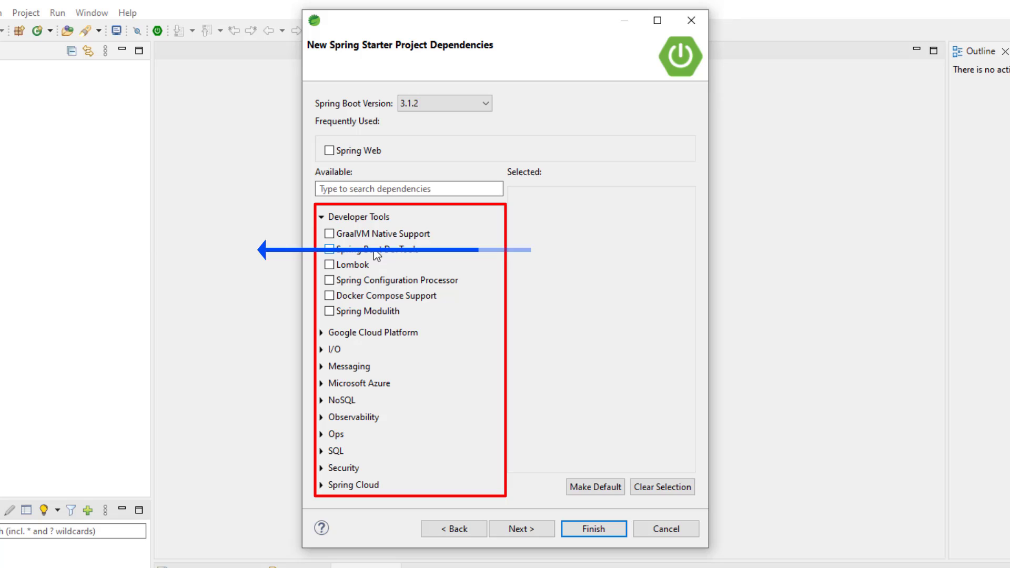
Step: Search 'web', select Spring Web, and keep Spring Boot version 3.1.2
{"action": "left_click", "coordinate": [322, 216]}
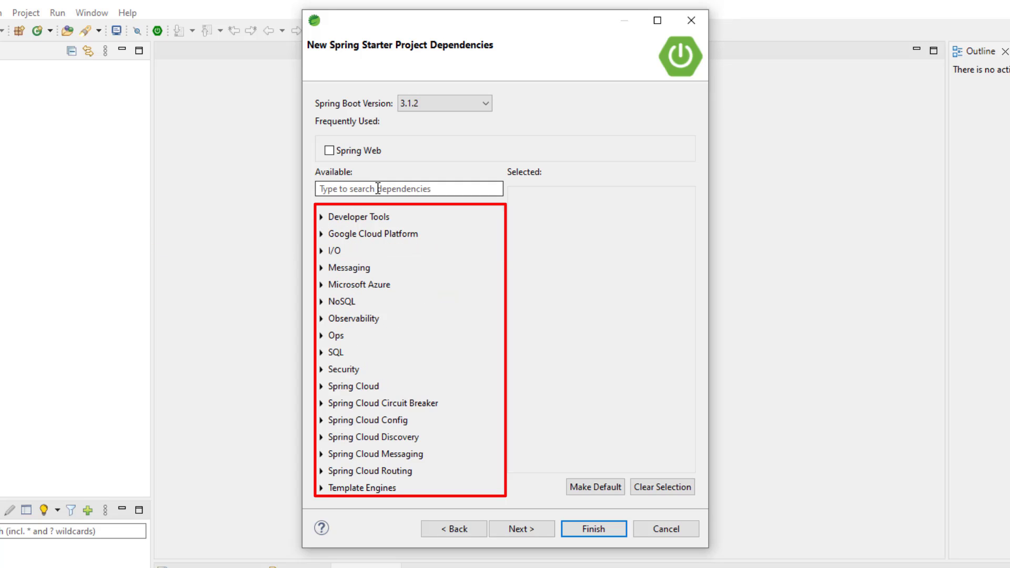
{"action": "type", "text": "web"}
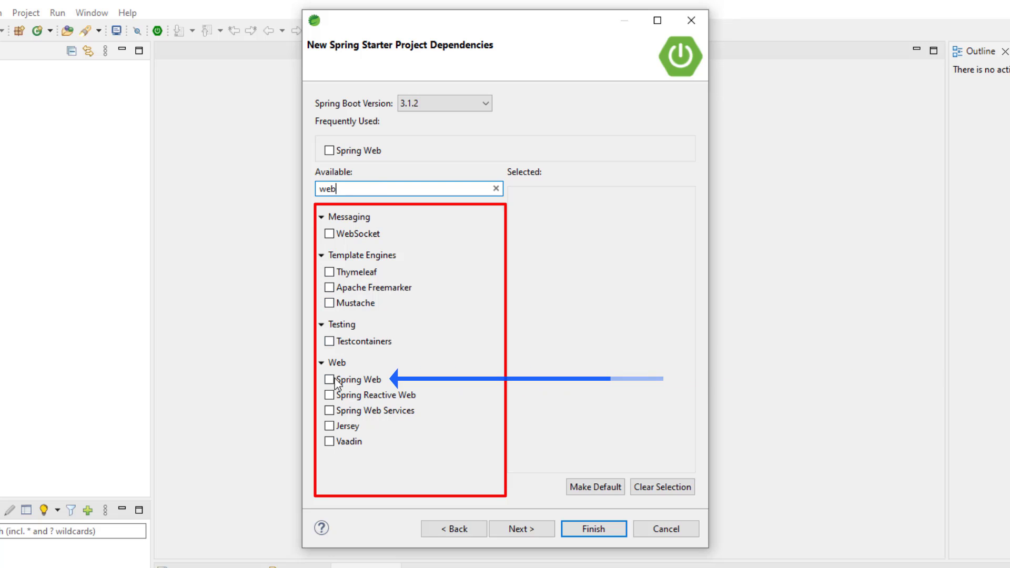
{"action": "left_click", "coordinate": [329, 378]}
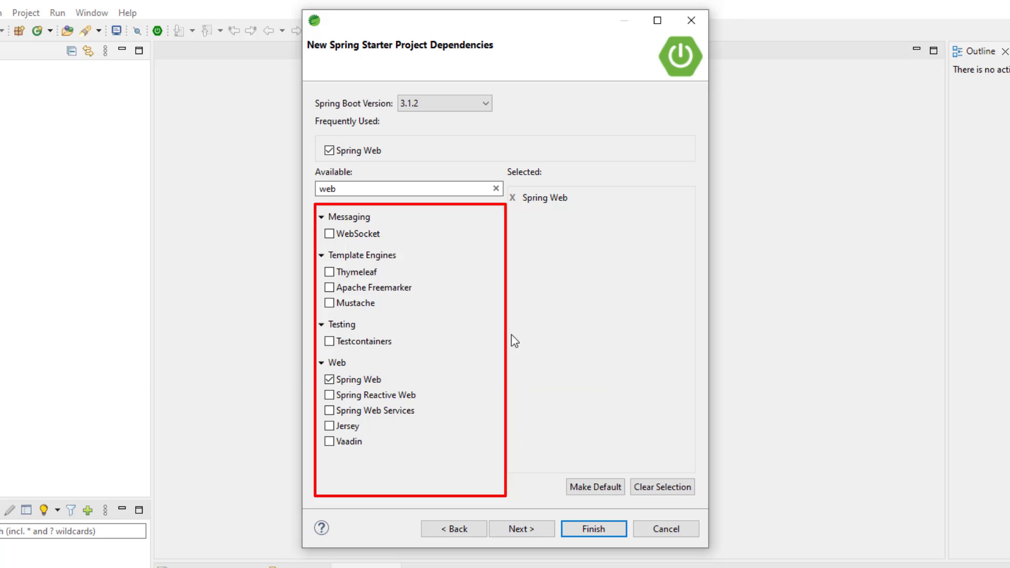
{"action": "left_click", "coordinate": [482, 103]}
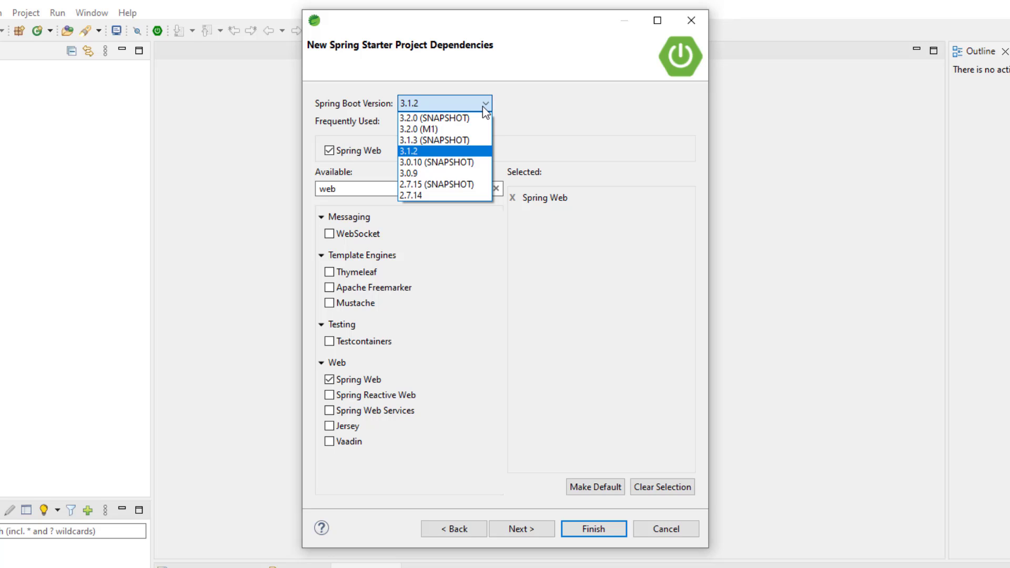
{"action": "left_click", "coordinate": [405, 149]}
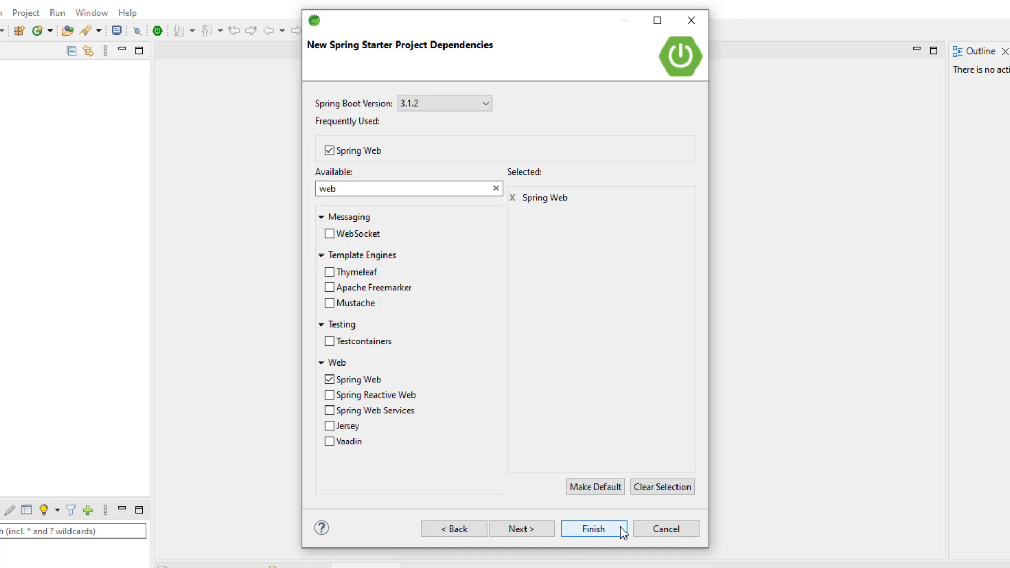
Step: Finish creating spring-app and expand its project tree in Package Explorer
{"action": "left_click", "coordinate": [592, 529]}
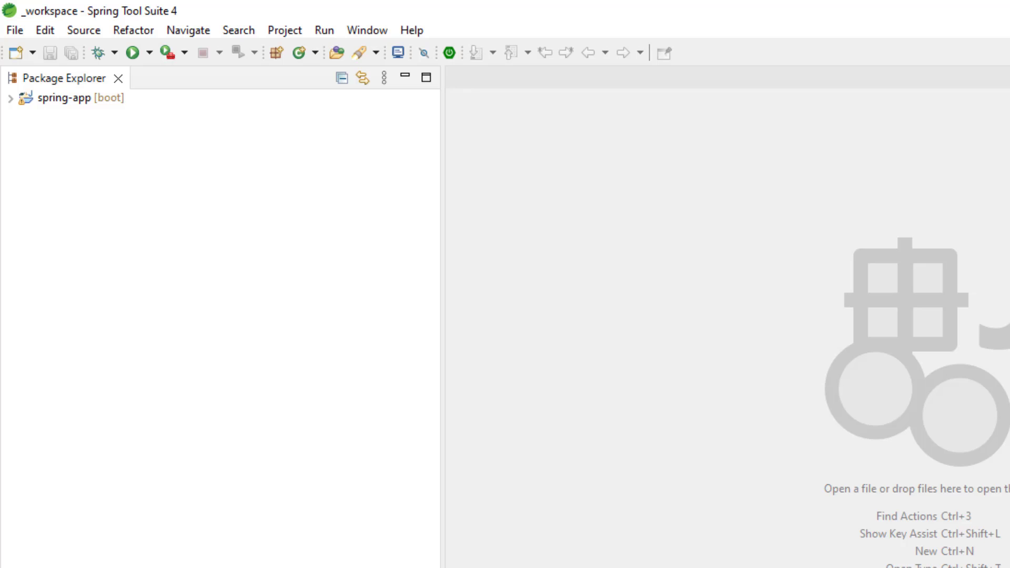
{"action": "mouse_move", "coordinate": [40, 120]}
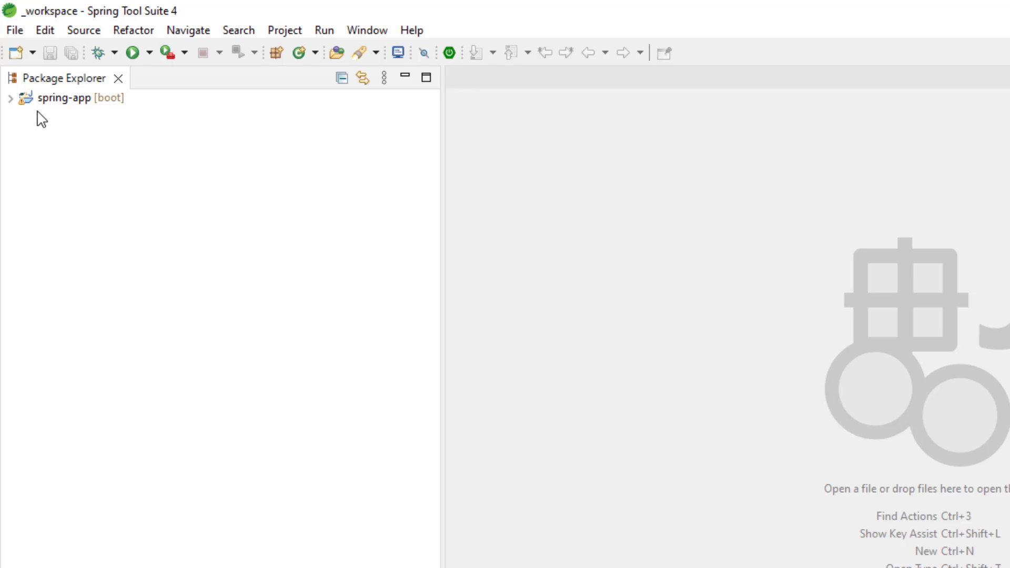
{"action": "left_click", "coordinate": [11, 98]}
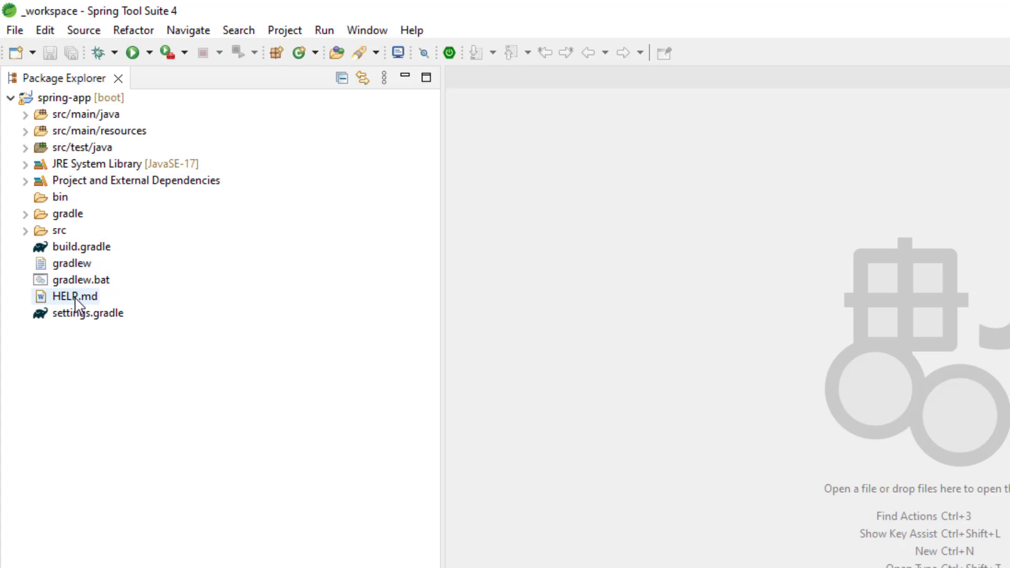
Step: Open build.gradle and src/main/resources/application.properties from spring-app in the editor
{"action": "left_click", "coordinate": [88, 312]}
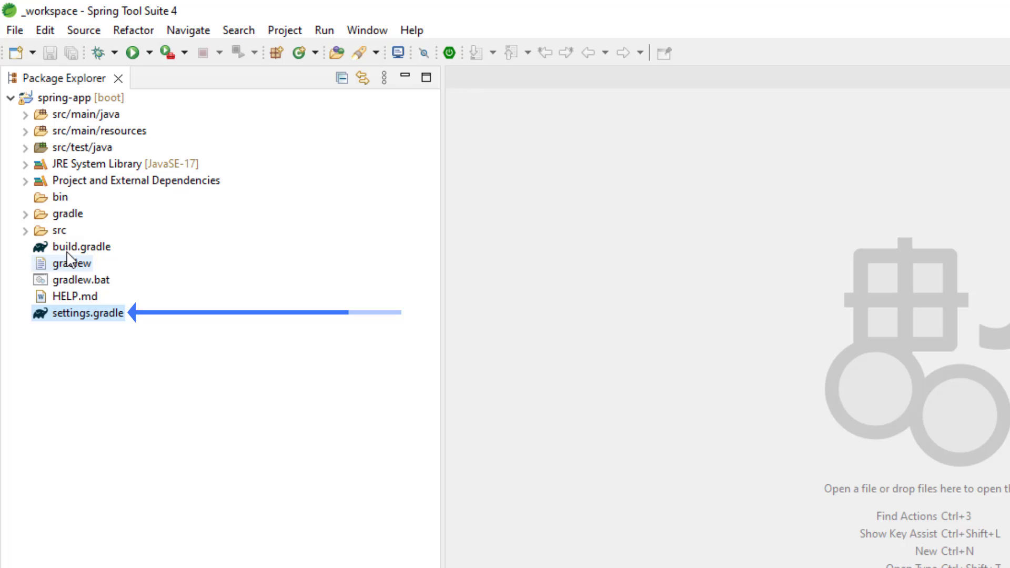
{"action": "left_click", "coordinate": [80, 246]}
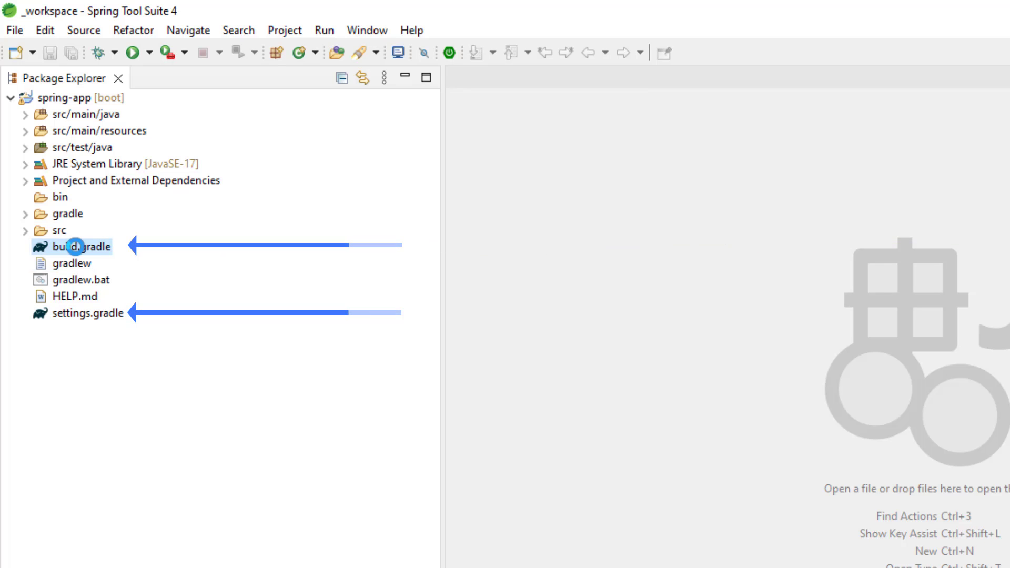
{"action": "double_click", "coordinate": [79, 246]}
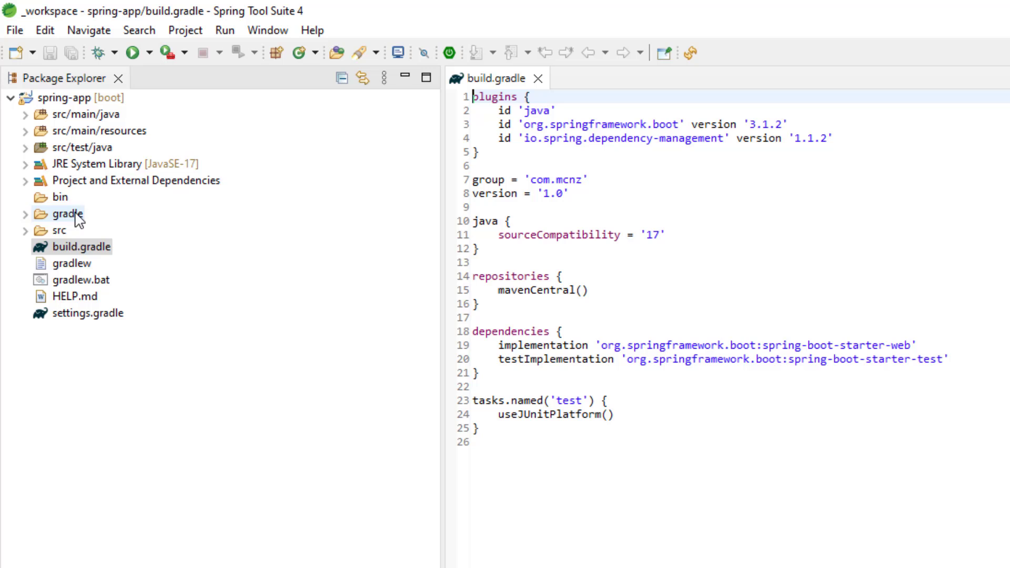
{"action": "left_click", "coordinate": [103, 131]}
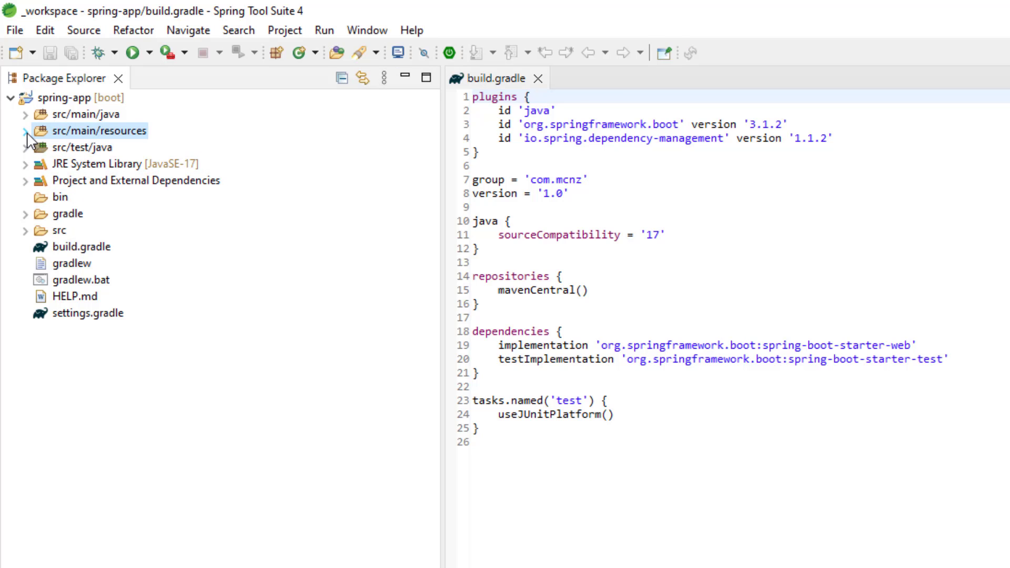
{"action": "left_click", "coordinate": [27, 131]}
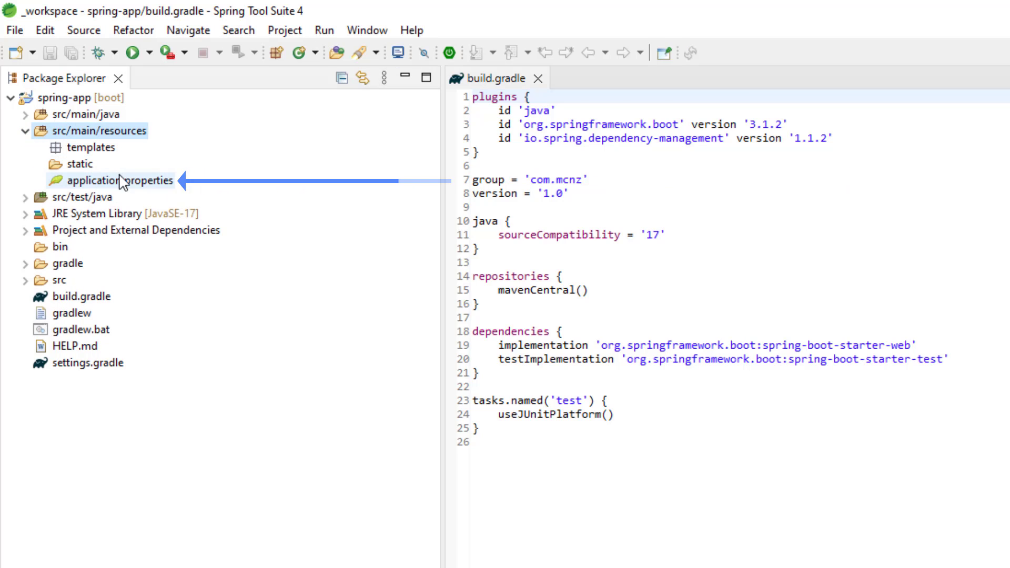
{"action": "left_click", "coordinate": [112, 180]}
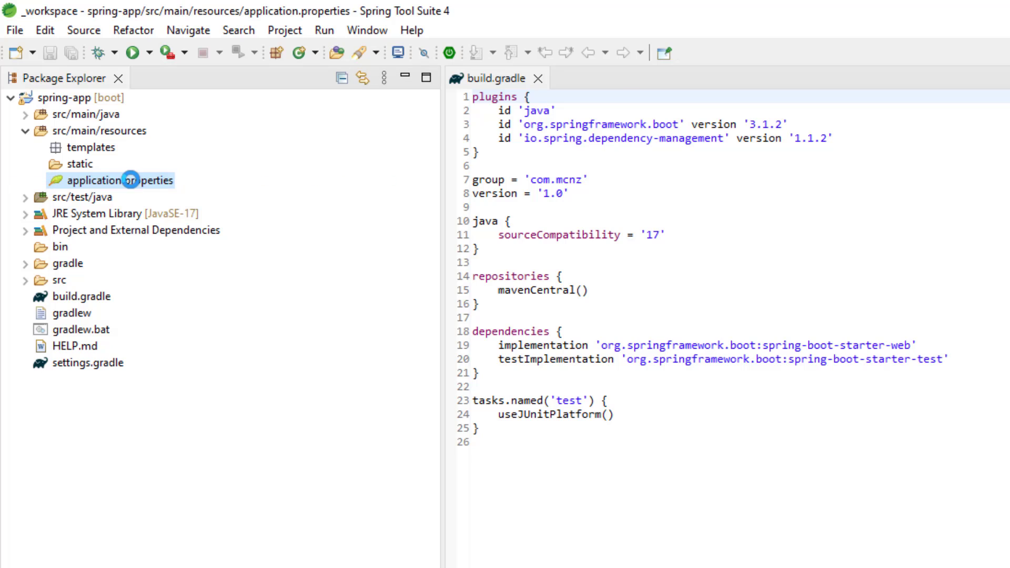
{"action": "double_click", "coordinate": [109, 180]}
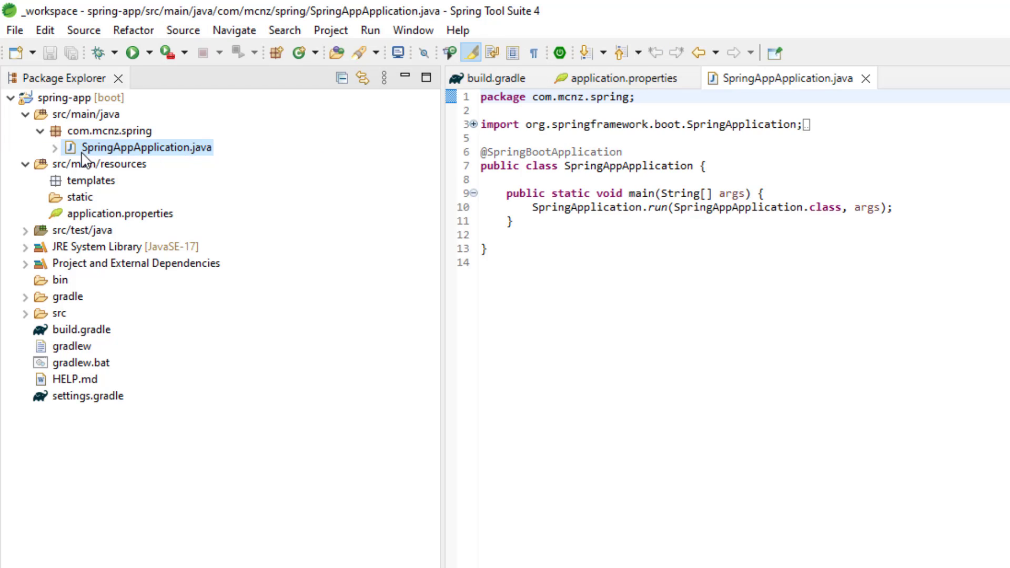
Step: Set the Java Editor Text Font to Consolas size 20 in Colors and Fonts preferences
{"action": "left_click", "coordinate": [235, 17]}
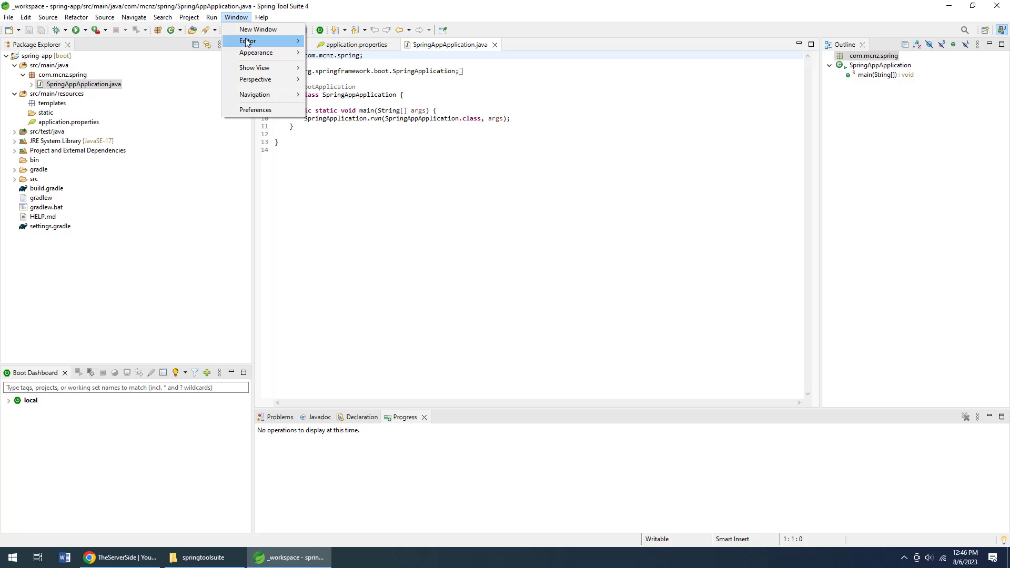
{"action": "left_click", "coordinate": [255, 110]}
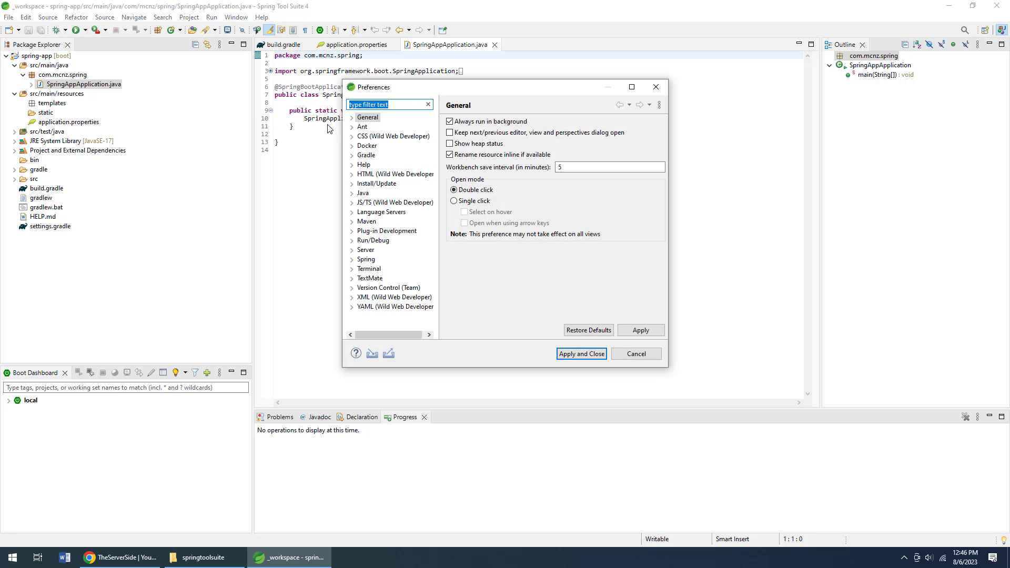
{"action": "left_click", "coordinate": [352, 117]}
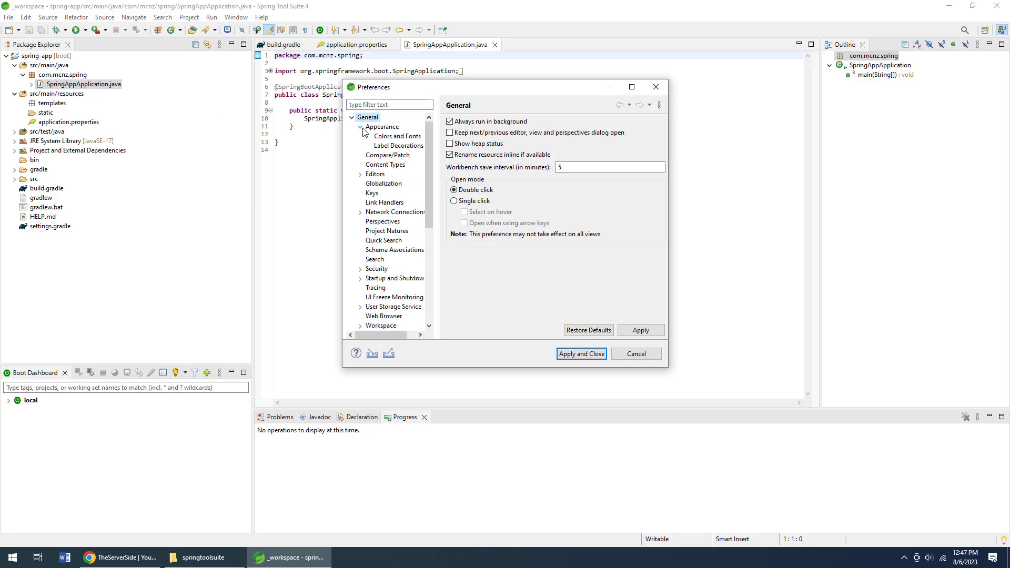
{"action": "left_click", "coordinate": [397, 135]}
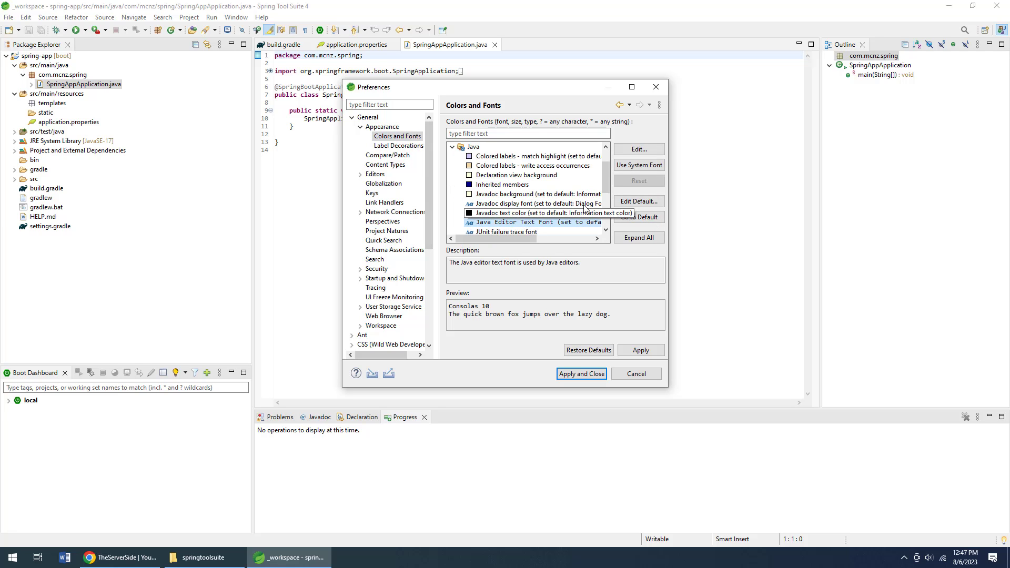
{"action": "left_click", "coordinate": [637, 149]}
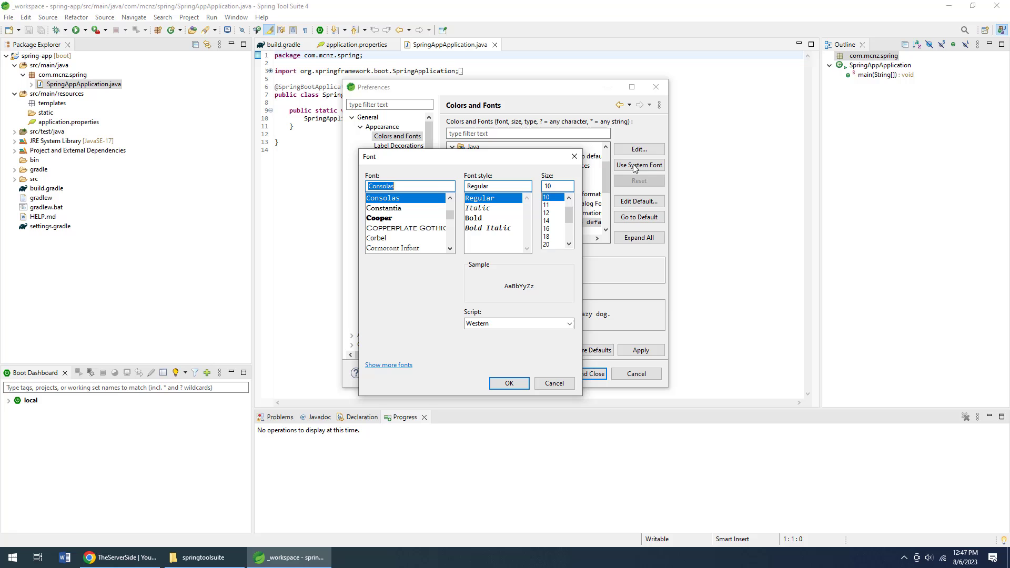
{"action": "left_click", "coordinate": [545, 245]}
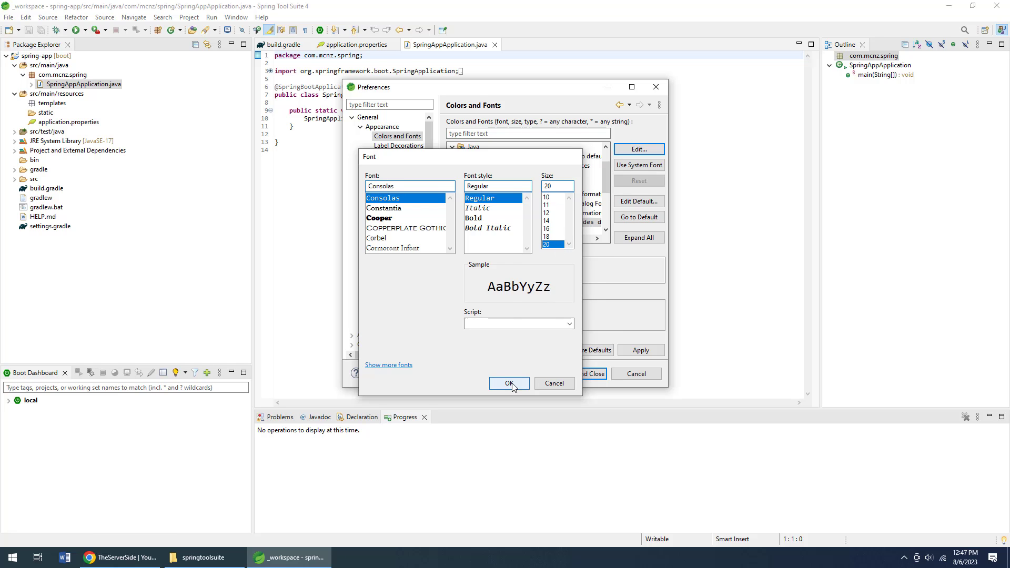
{"action": "left_click", "coordinate": [509, 383]}
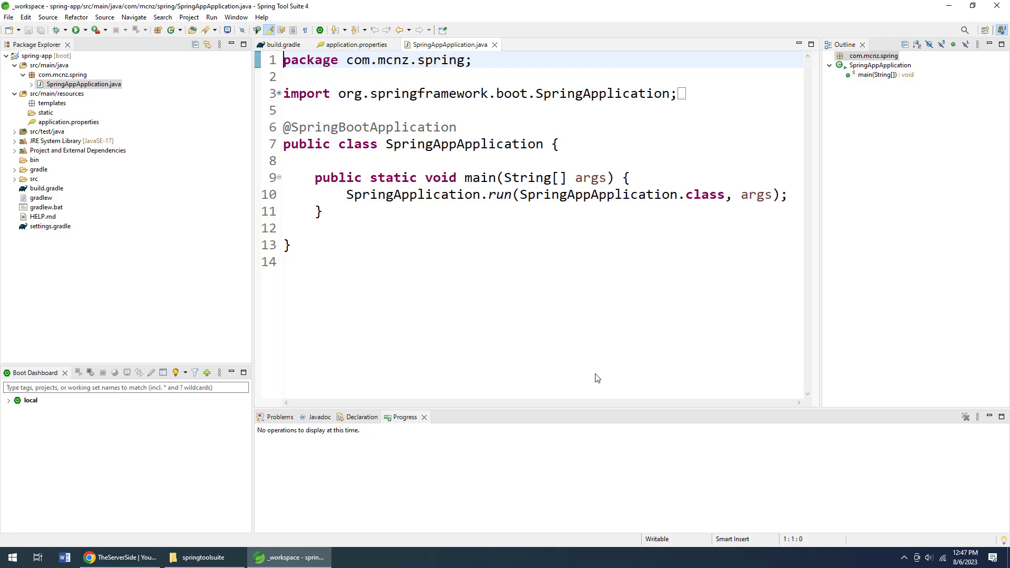
{"action": "double_click", "coordinate": [463, 144]}
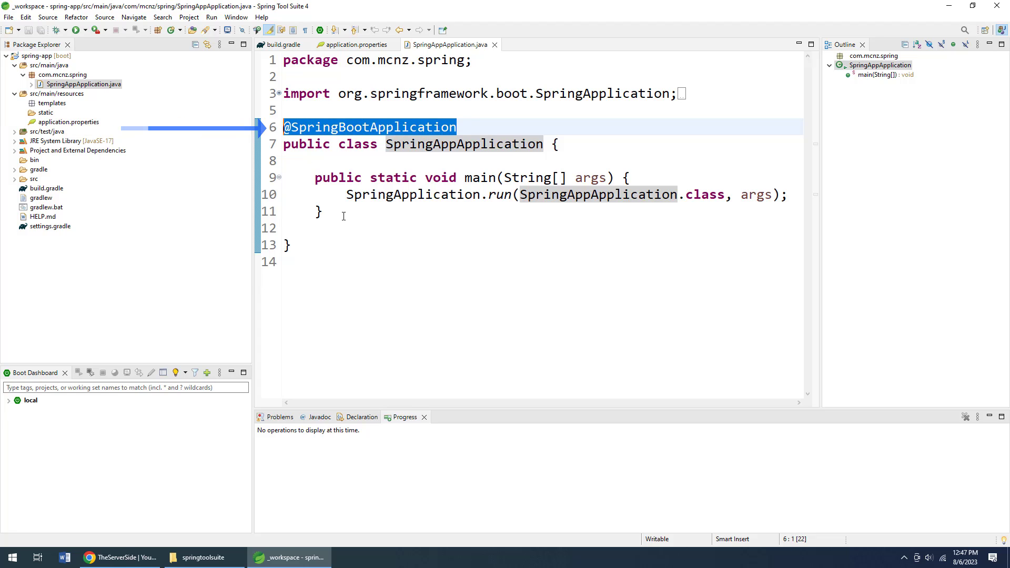
{"action": "left_click", "coordinate": [324, 211]}
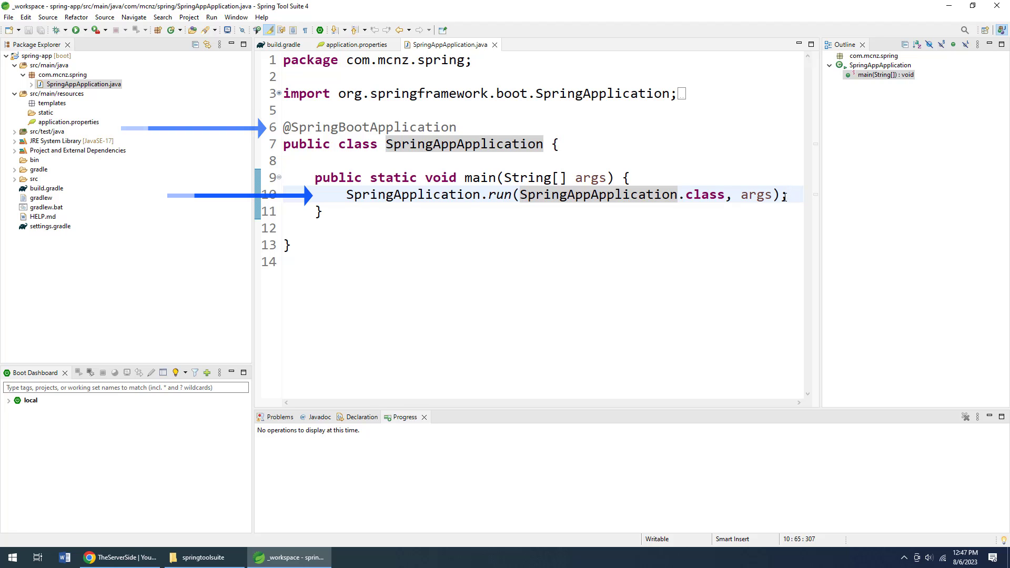
{"action": "double_click", "coordinate": [597, 195]}
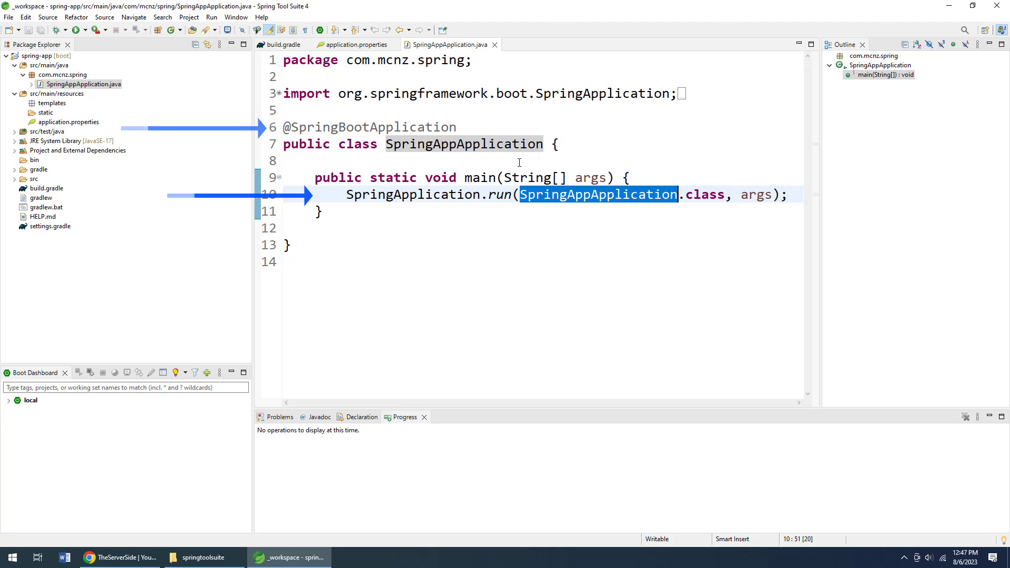
{"action": "left_click", "coordinate": [463, 143]}
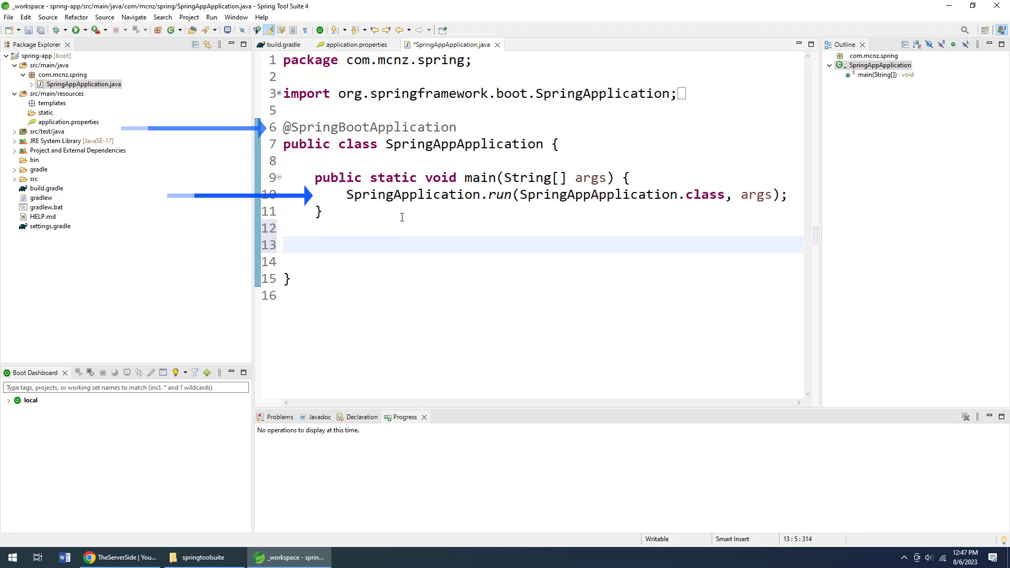
{"action": "left_click", "coordinate": [315, 245]}
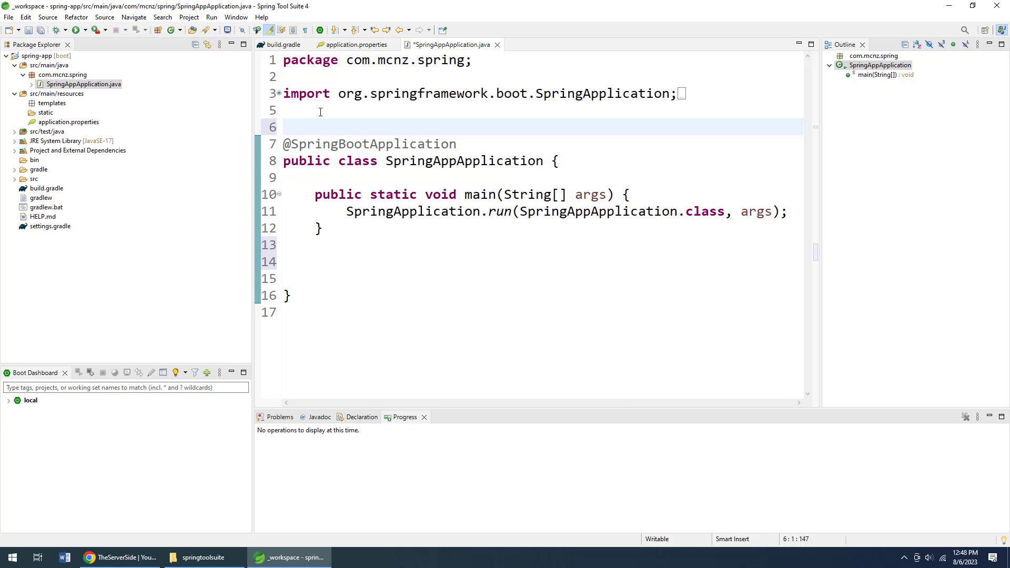
{"action": "left_click", "coordinate": [284, 126]}
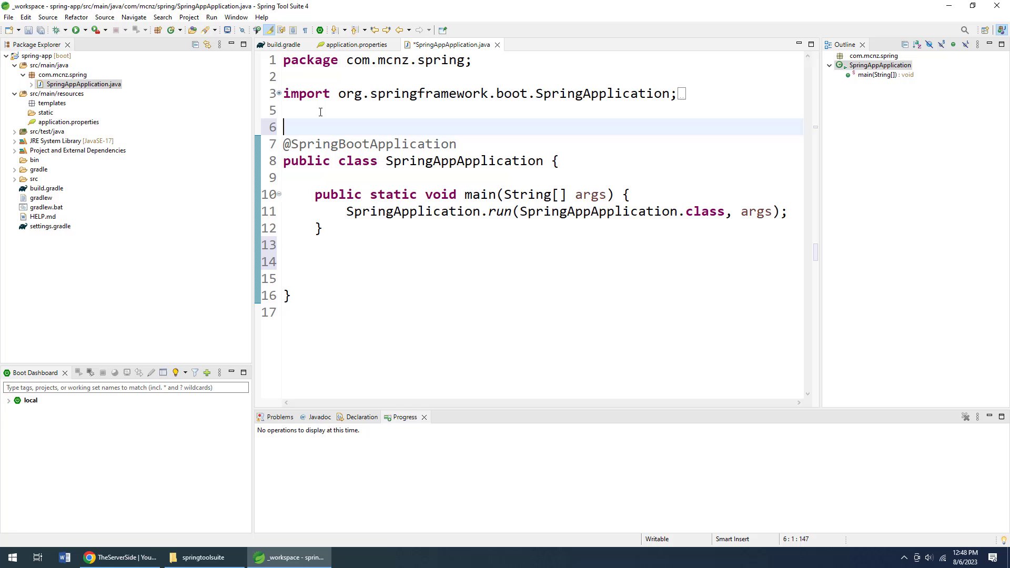
{"action": "type", "text": "@"}
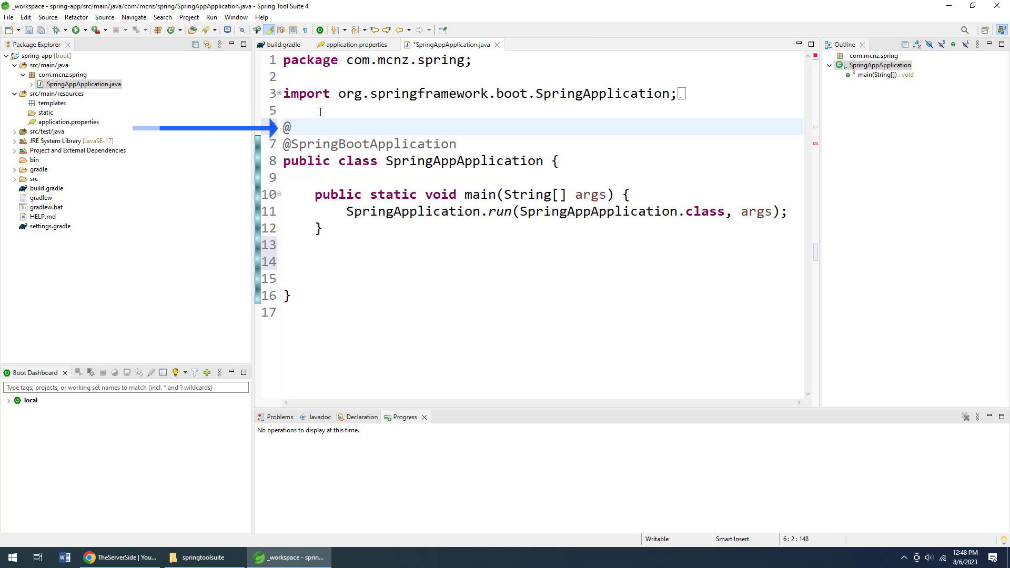
{"action": "type", "text": "RestC"}
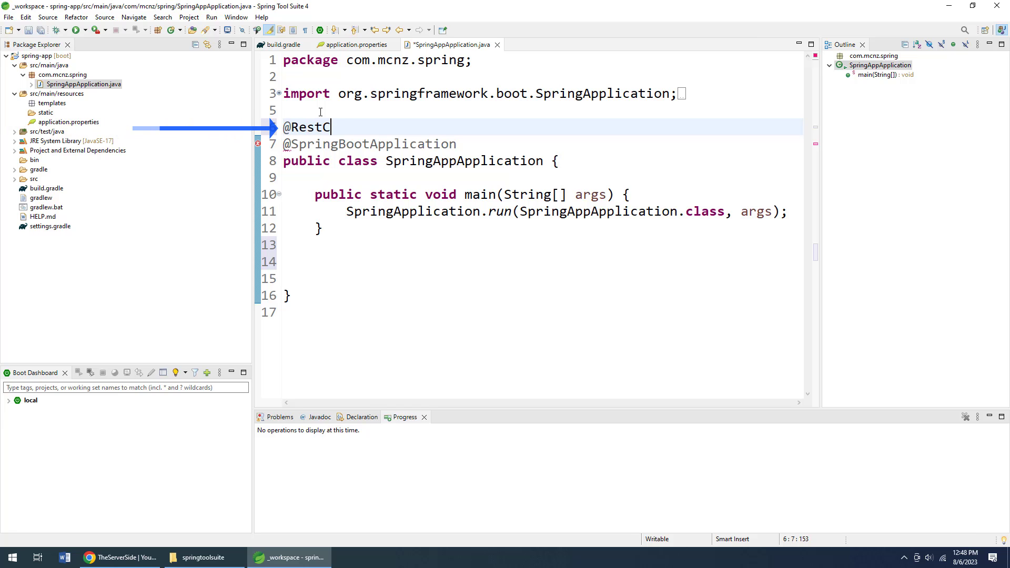
{"action": "type", "text": "ontroller"}
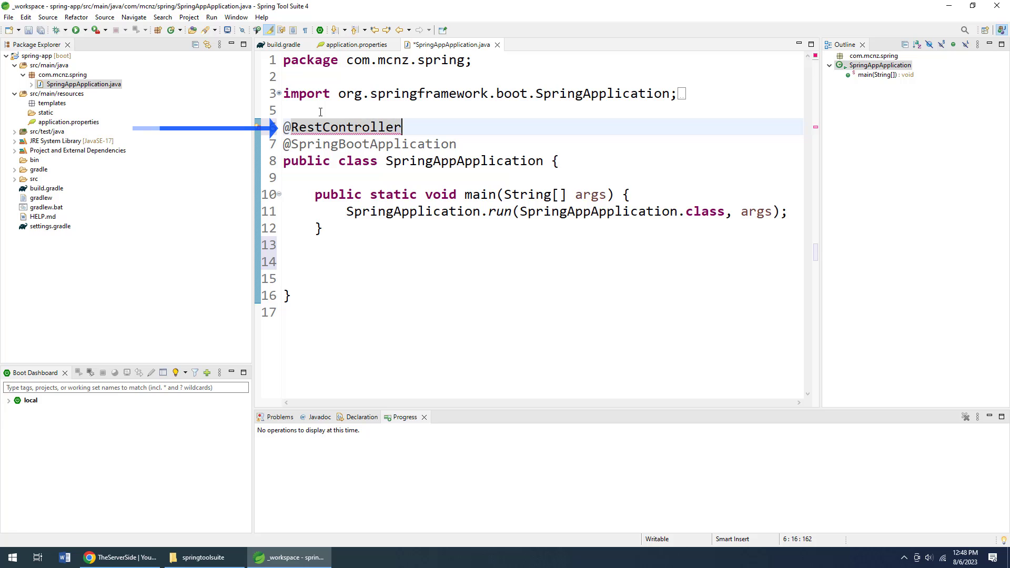
{"action": "key", "text": "ctrl+s"}
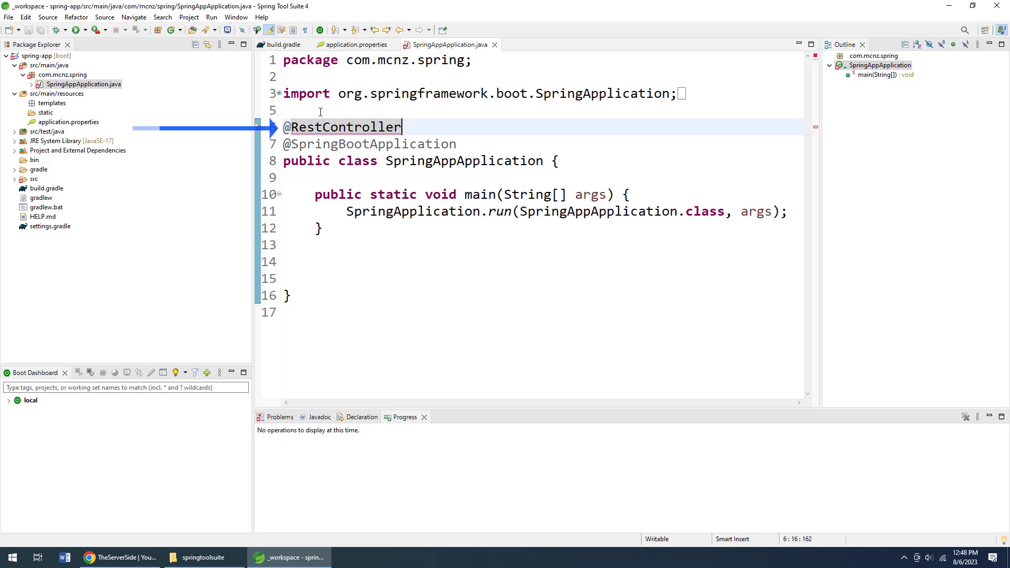
Step: Run Source > Organize Imports to add the missing RestController import
{"action": "left_click", "coordinate": [320, 111]}
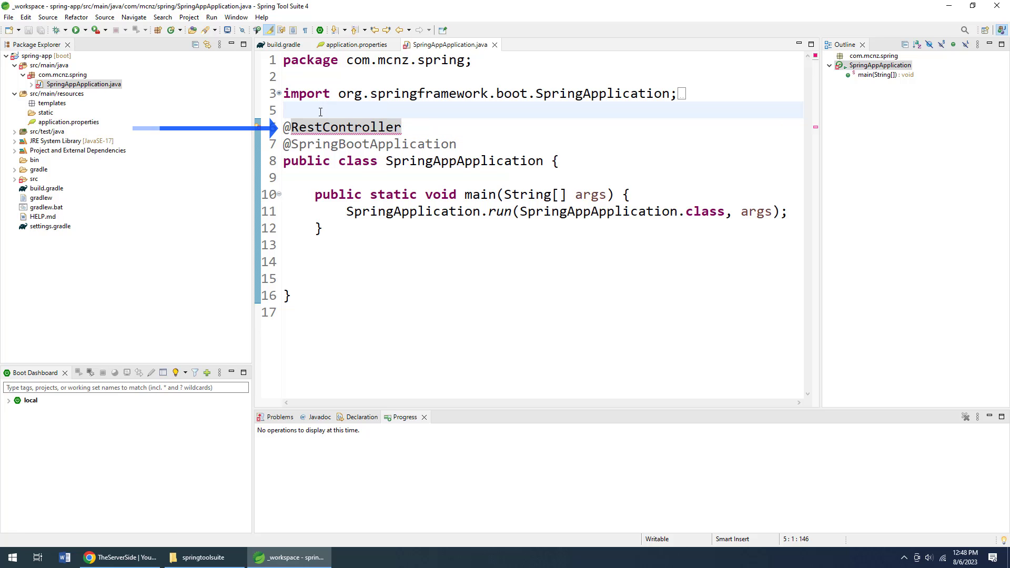
{"action": "right_click", "coordinate": [320, 111]}
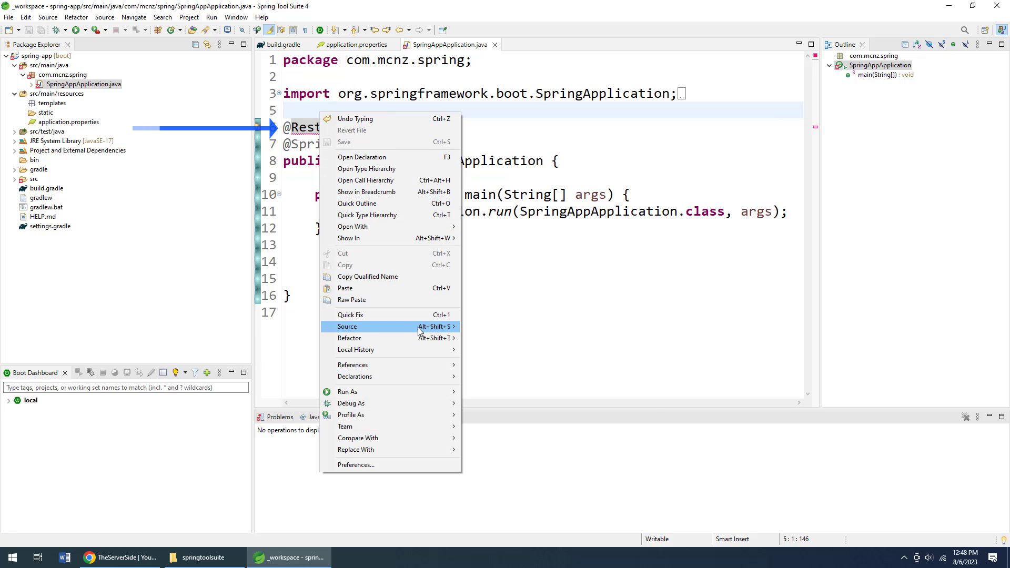
{"action": "left_click", "coordinate": [347, 327]}
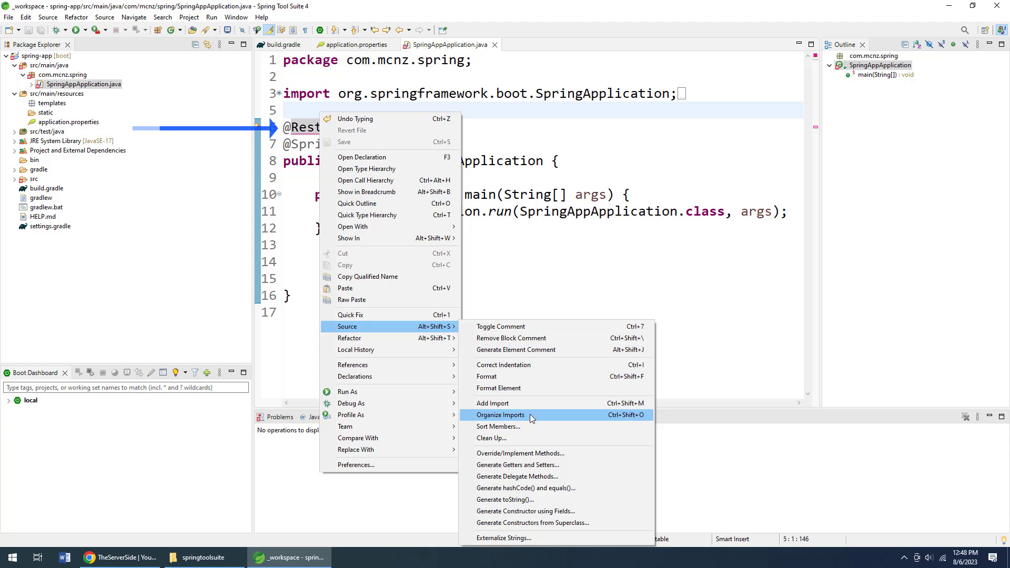
{"action": "left_click", "coordinate": [499, 414]}
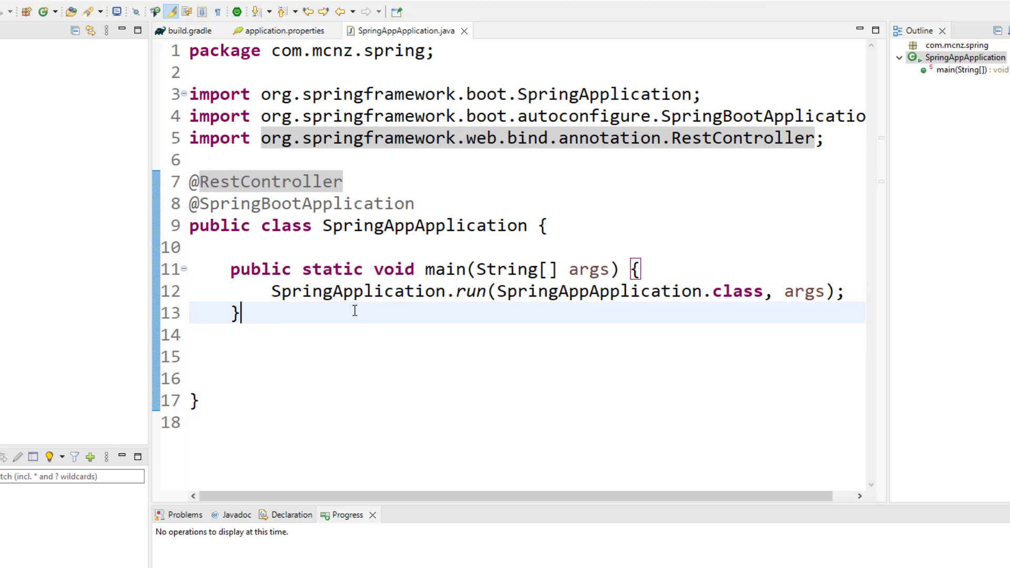
{"action": "key", "text": "enter"}
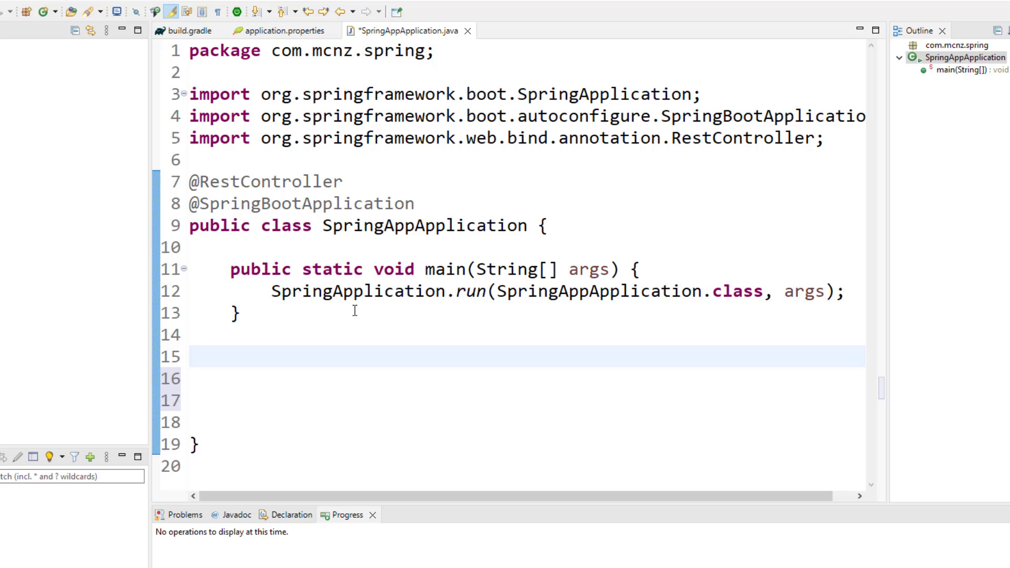
{"action": "left_click", "coordinate": [230, 358]}
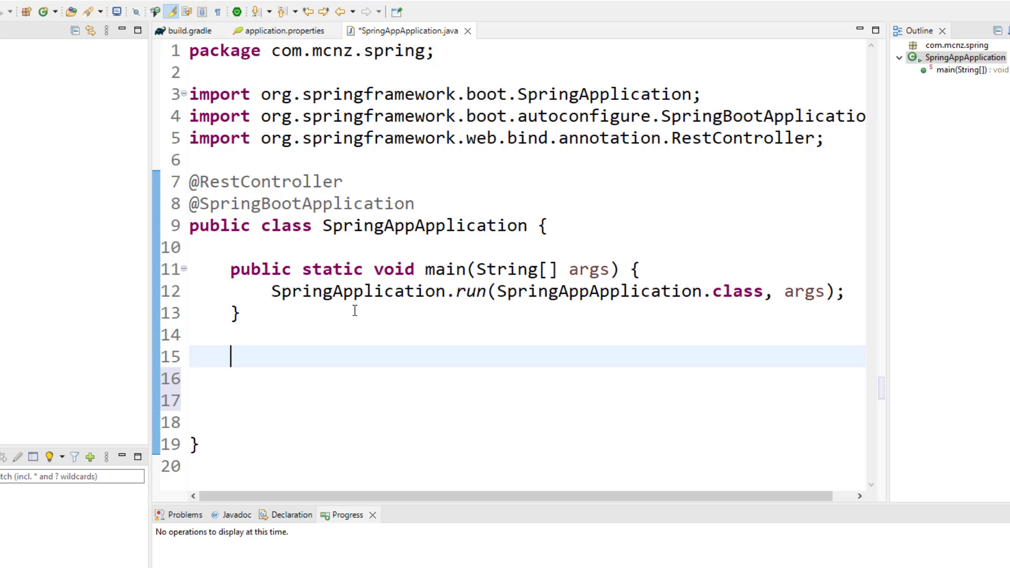
{"action": "type", "text": "@"}
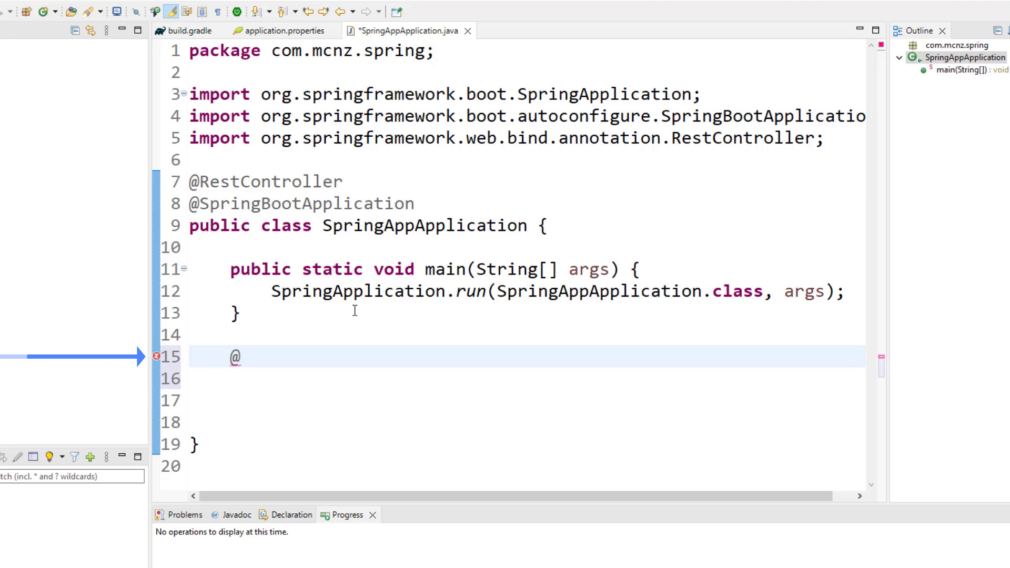
{"action": "type", "text": "GetMappin"}
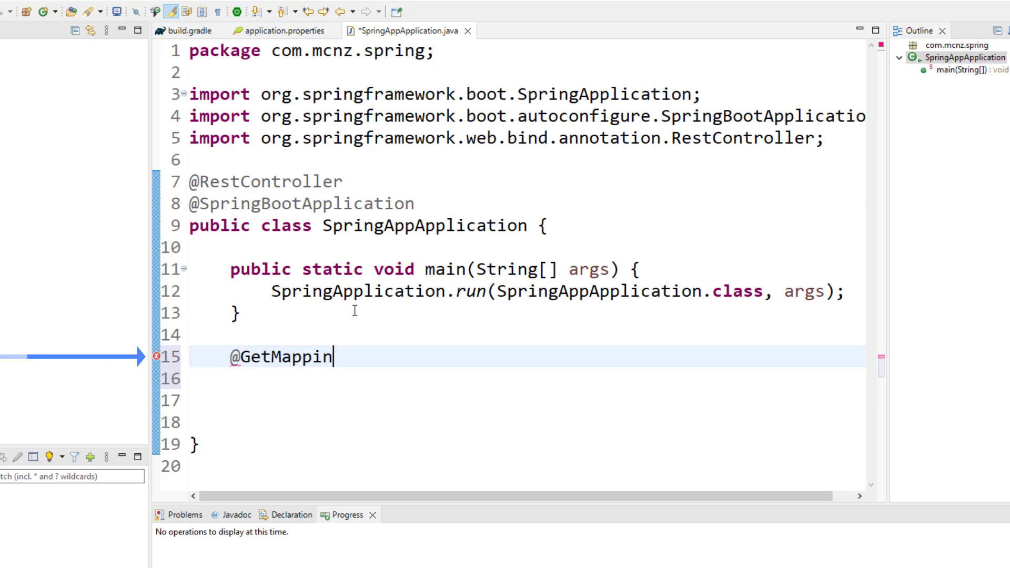
{"action": "type", "text": "g(\""}
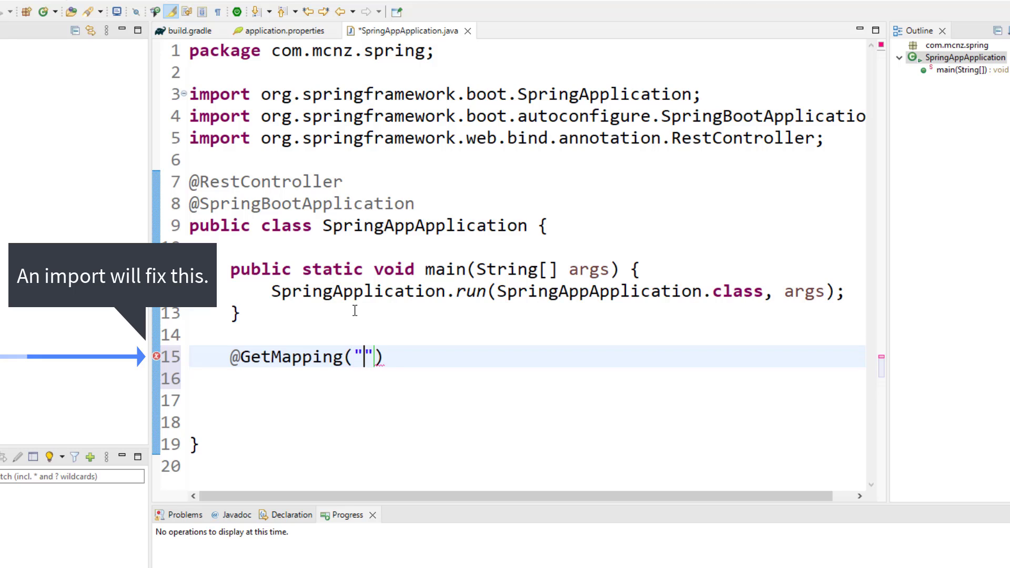
{"action": "type", "text": "/"}
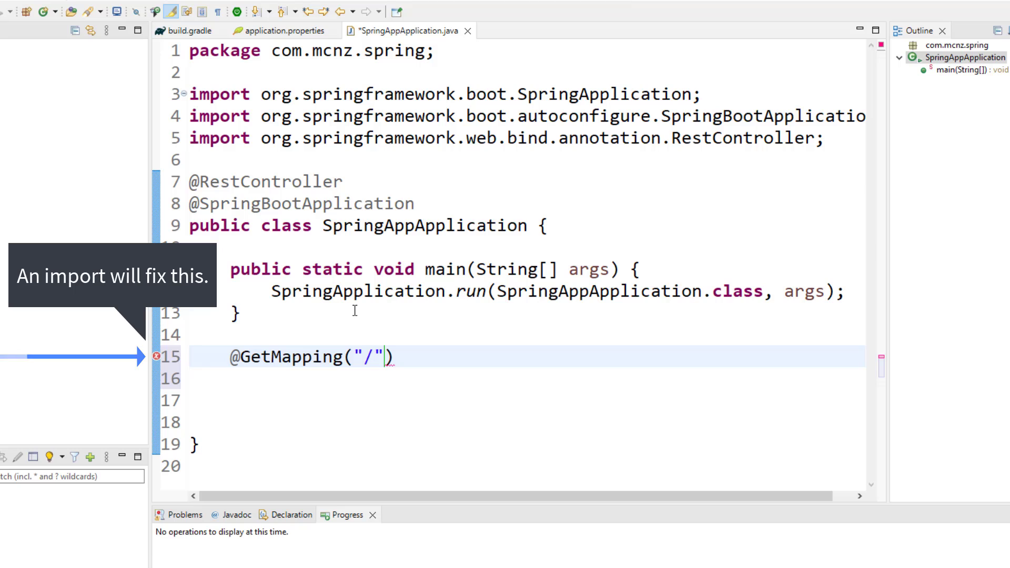
{"action": "type", "text": "hello"}
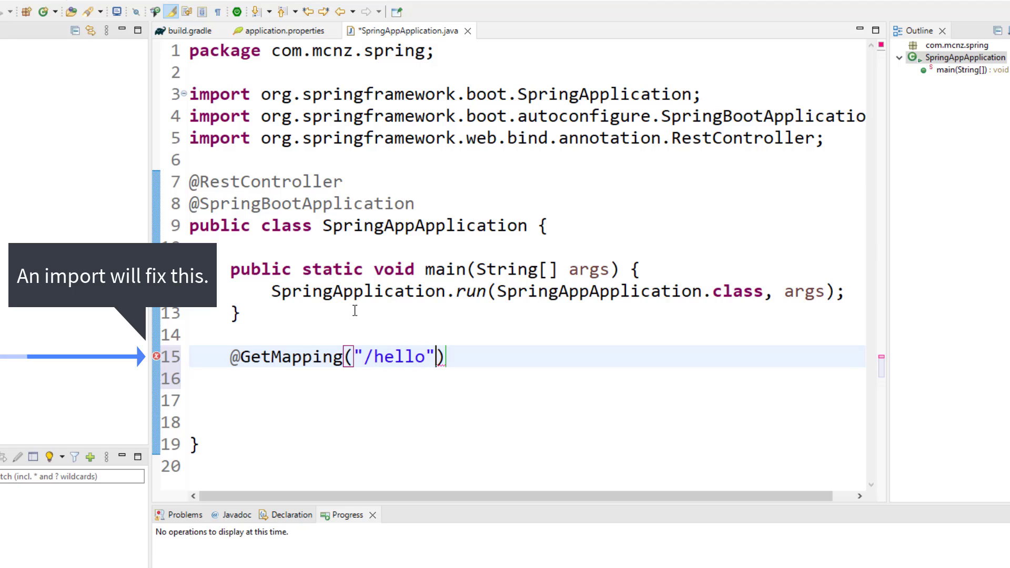
{"action": "key", "text": "Return"}
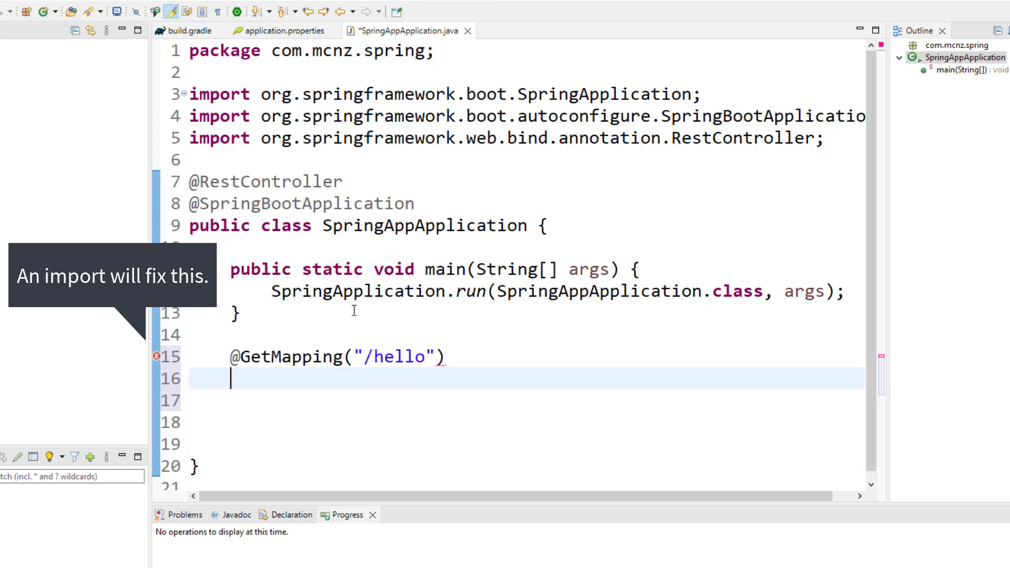
Step: Write a public String sayHello() method that prints a Spring Boot 3.x app message
{"action": "type", "text": "public String"}
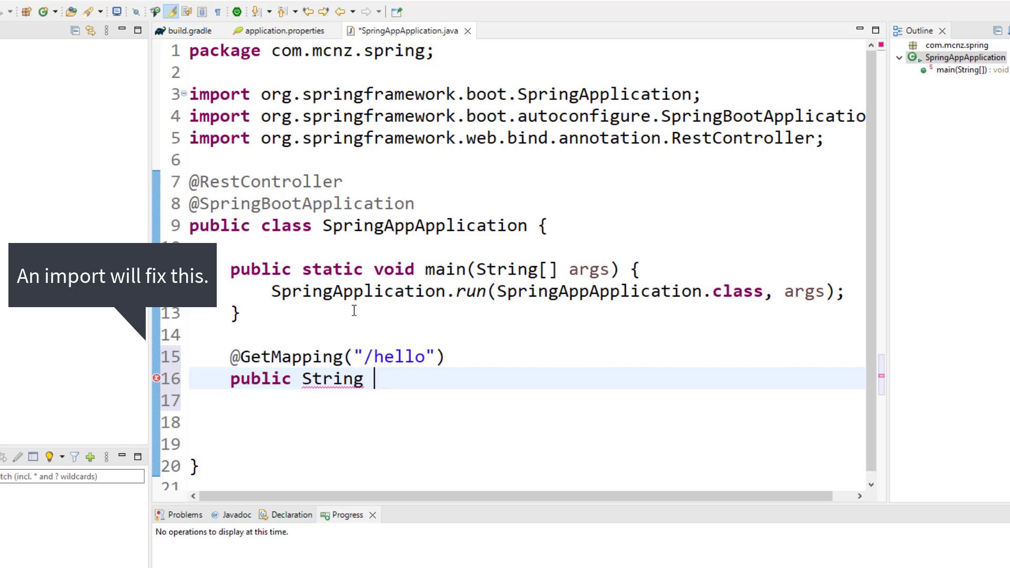
{"action": "type", "text": "sayHel"}
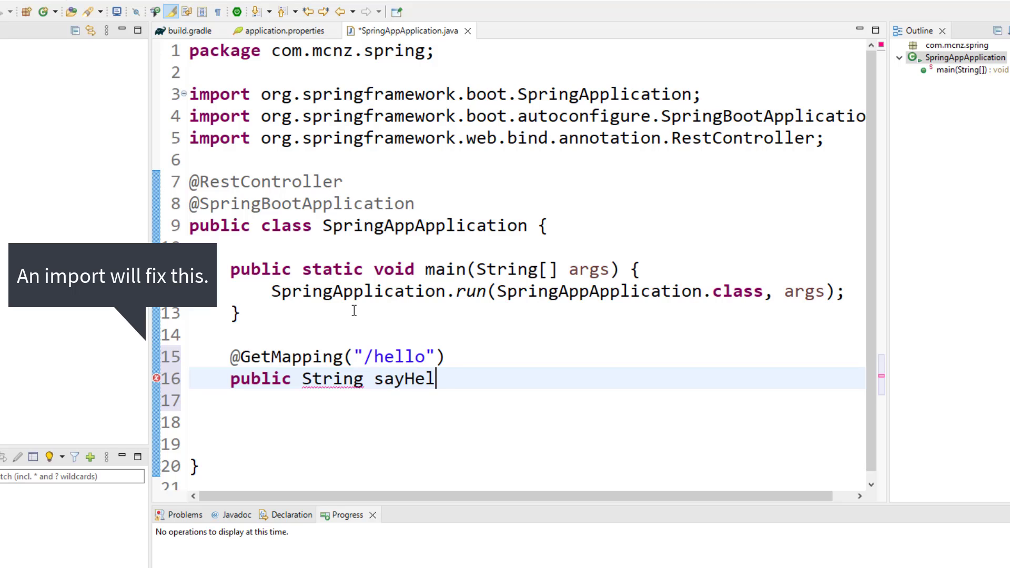
{"action": "type", "text": "lo() {"}
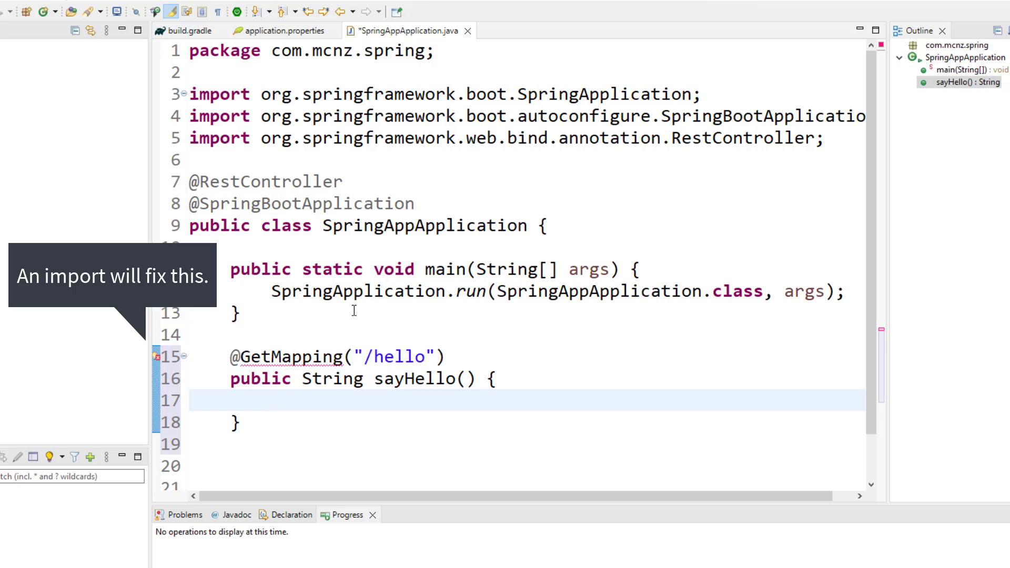
{"action": "type", "text": "System.o"}
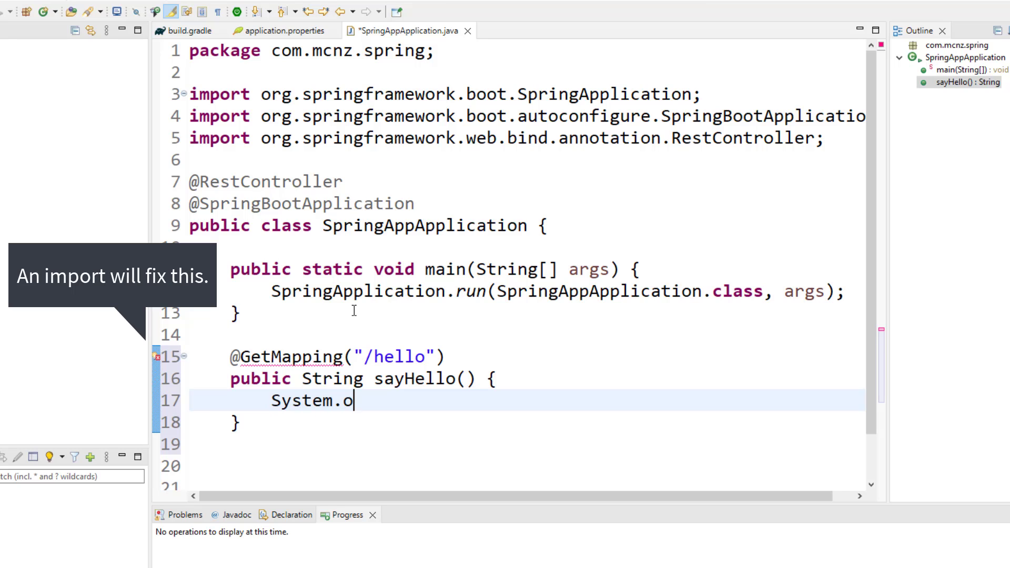
{"action": "type", "text": "ut.println(\"In"}
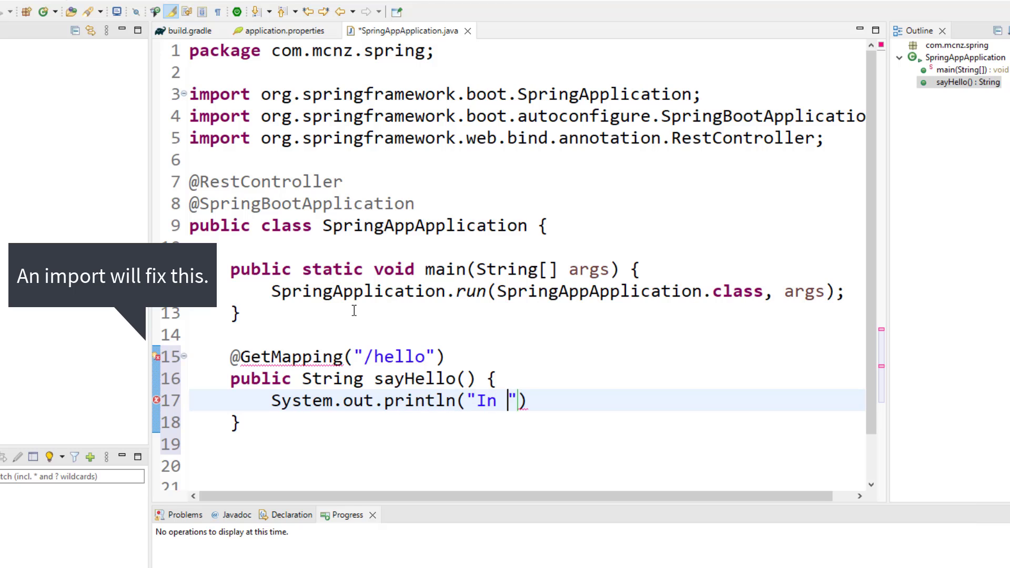
{"action": "type", "text": "the S"}
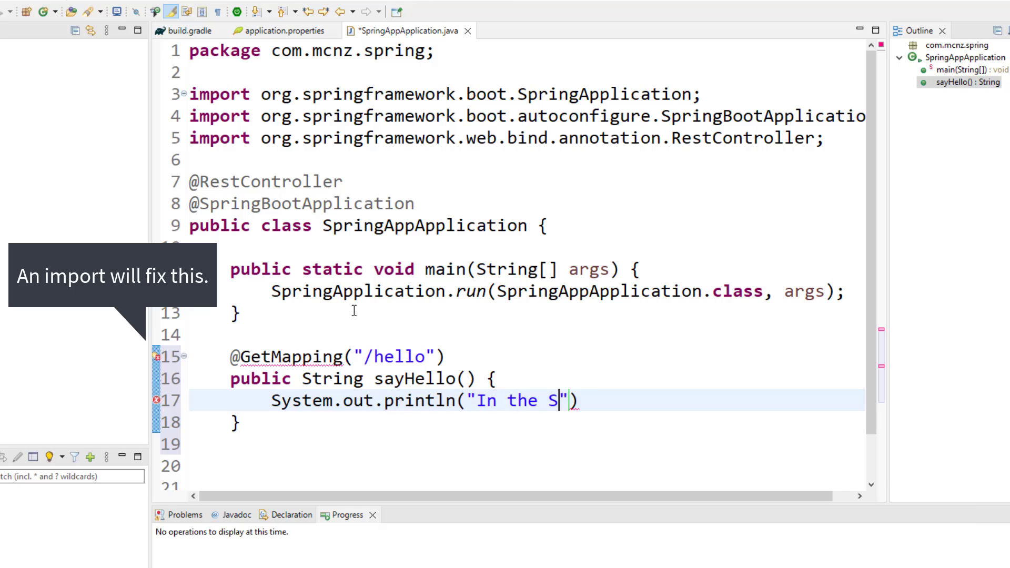
{"action": "type", "text": "pring Boot"}
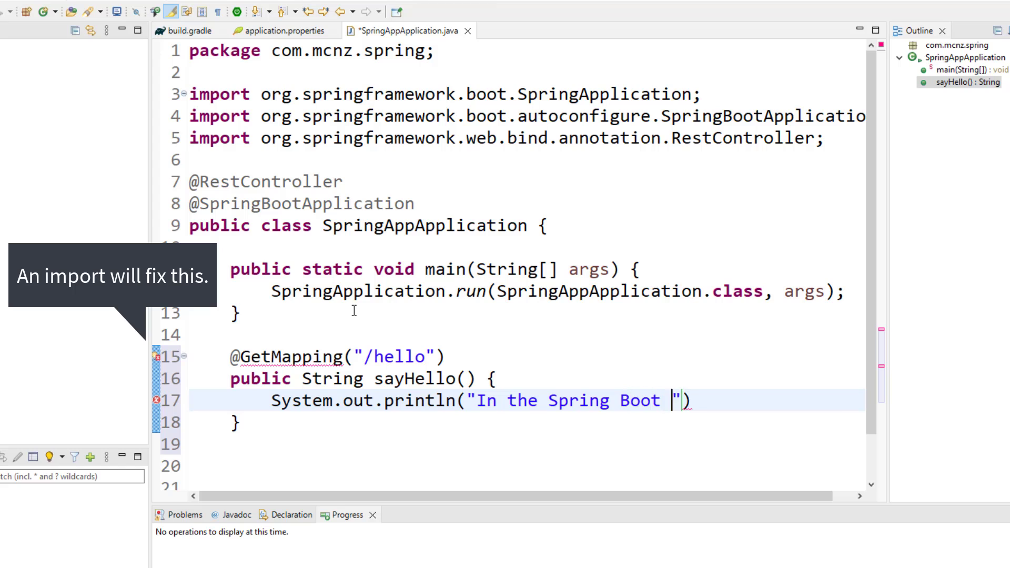
{"action": "type", "text": "3.x a"}
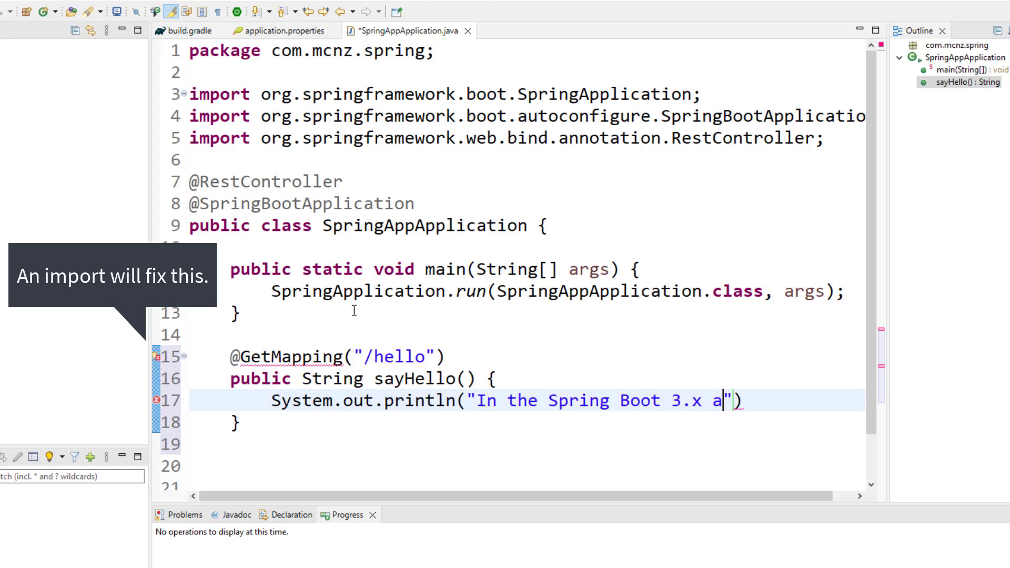
{"action": "type", "text": "pp!"}
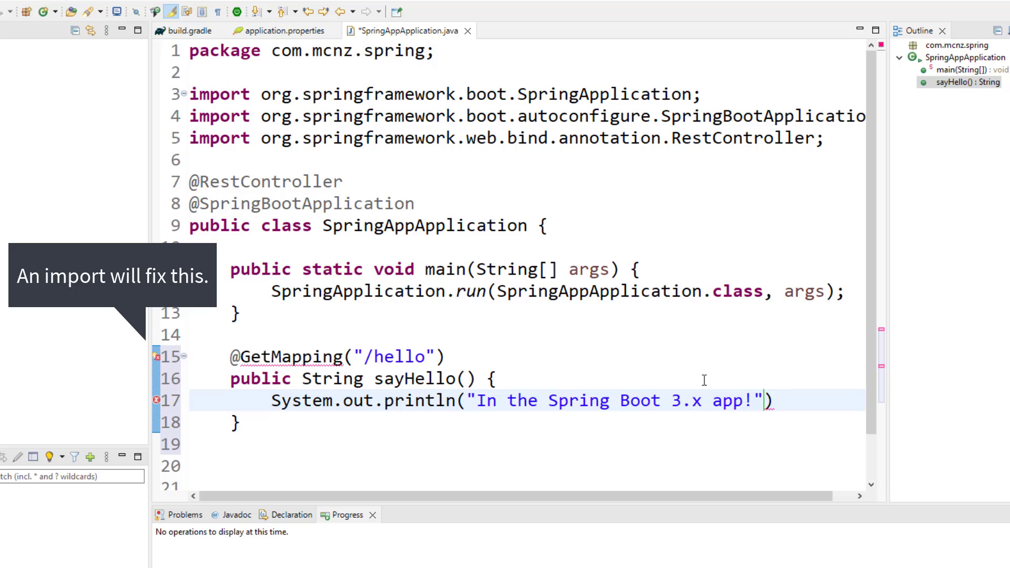
{"action": "type", "text": ";"}
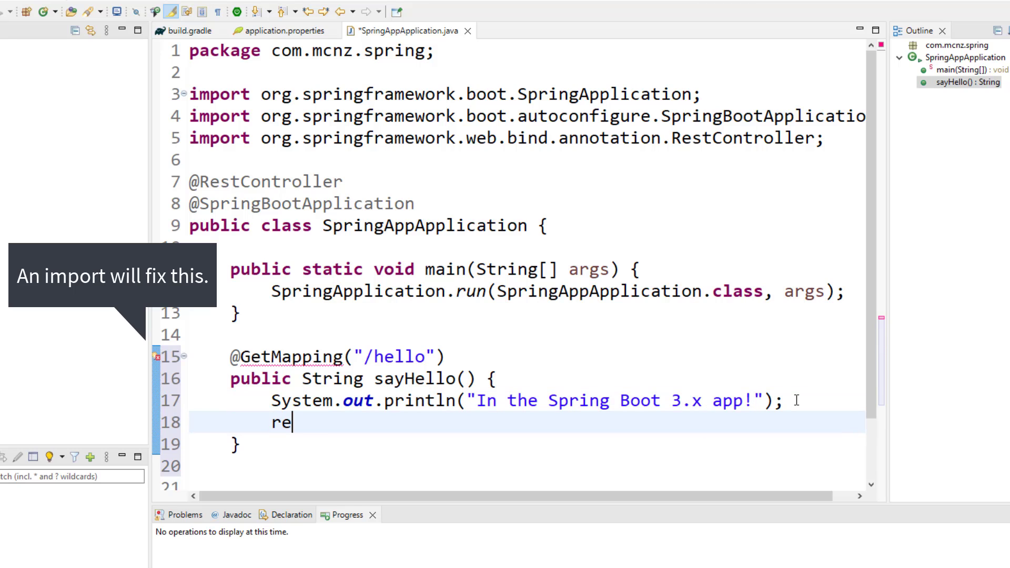
Step: Make sayHello return "Hello Spring World!"
{"action": "type", "text": "turn \"Hel"}
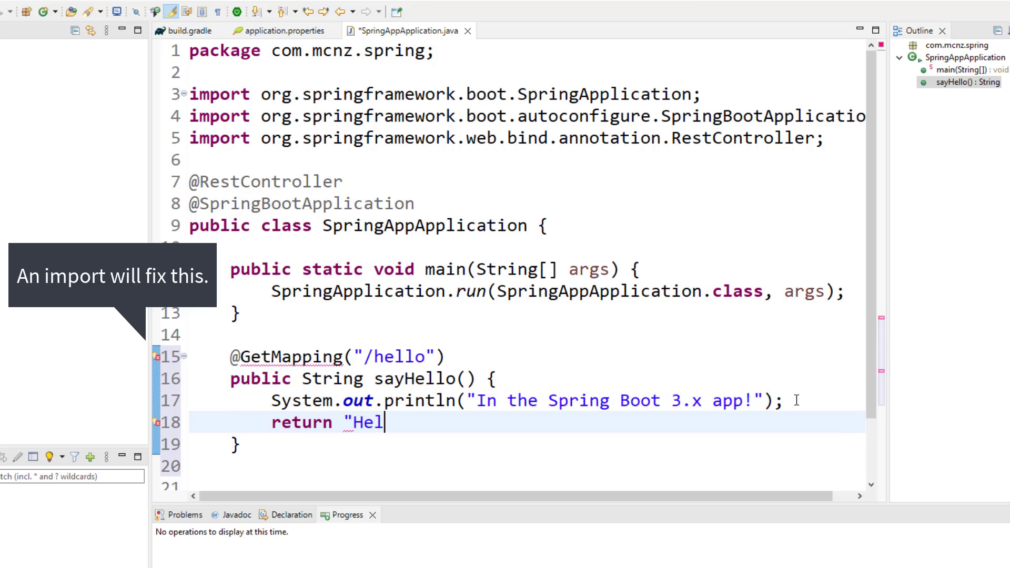
{"action": "type", "text": "lo"}
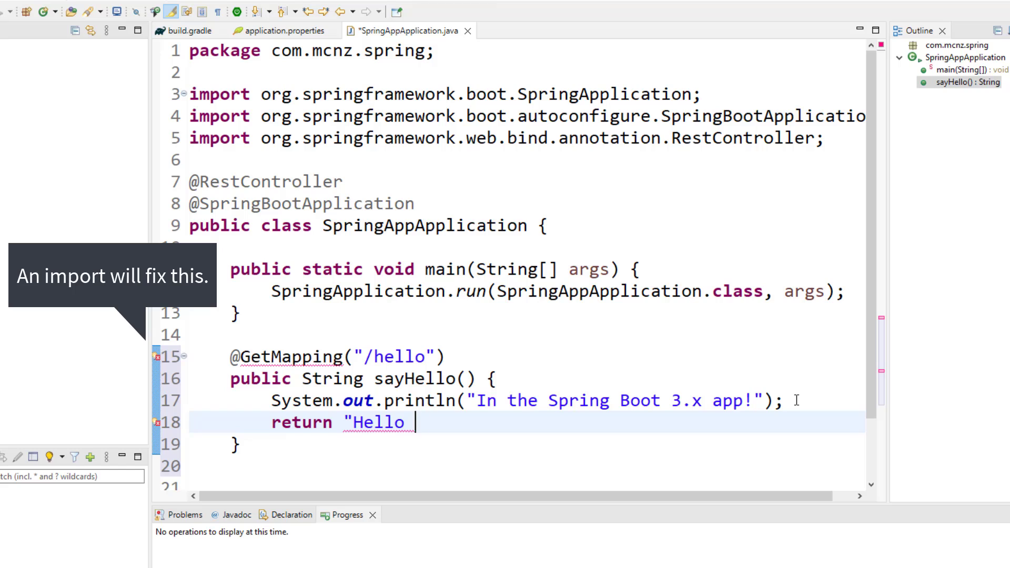
{"action": "type", "text": "Sr"}
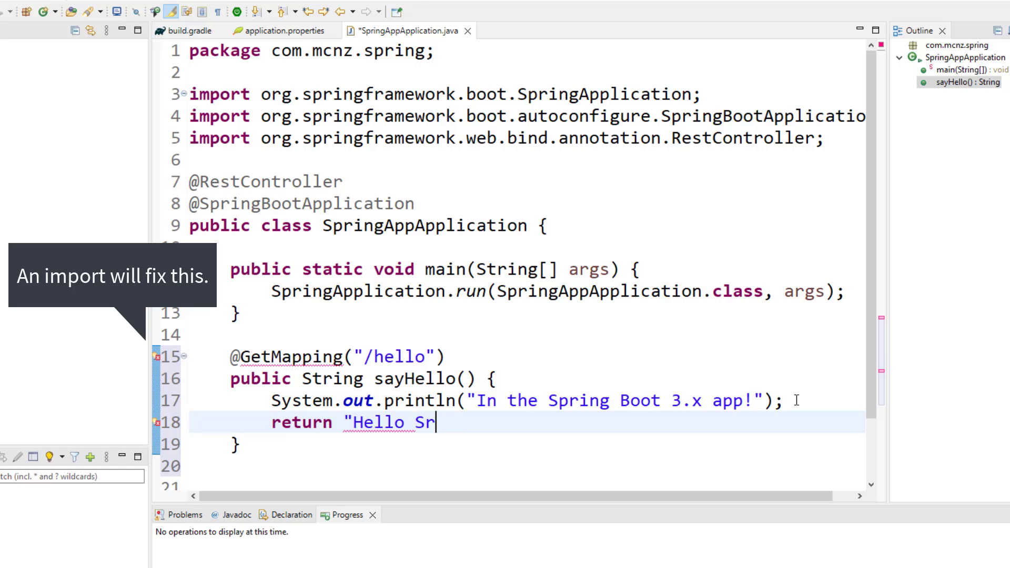
{"action": "type", "text": "pring Worl"}
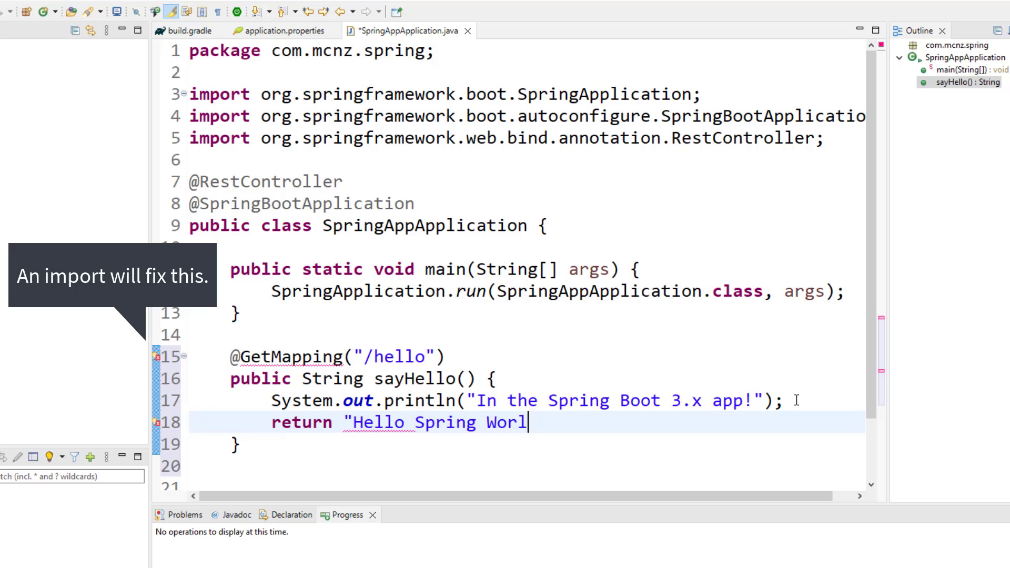
{"action": "type", "text": "d!\";"}
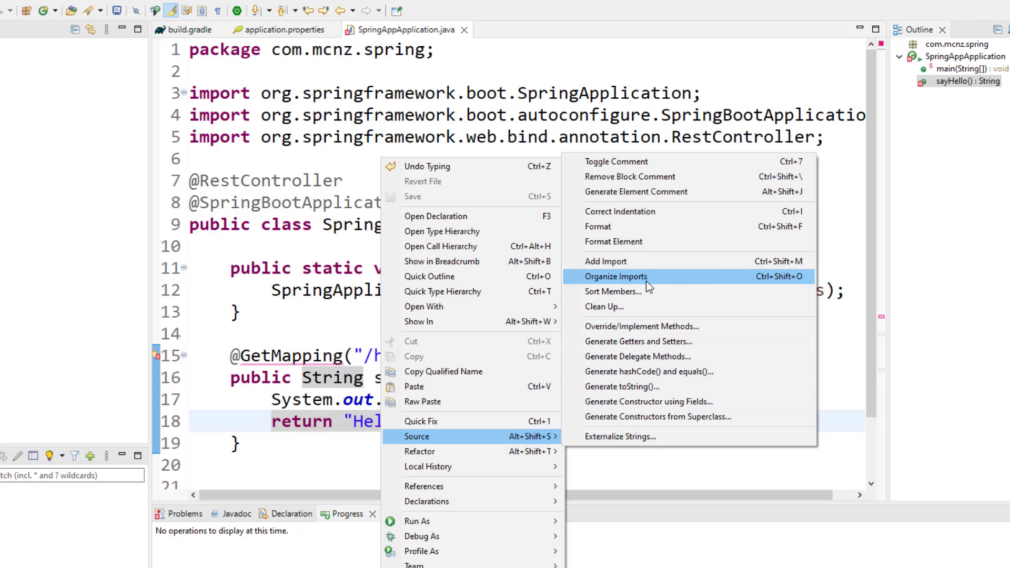
Step: Organize imports to add the GetMapping import, then save SpringAppApplication.java
{"action": "left_click", "coordinate": [614, 276]}
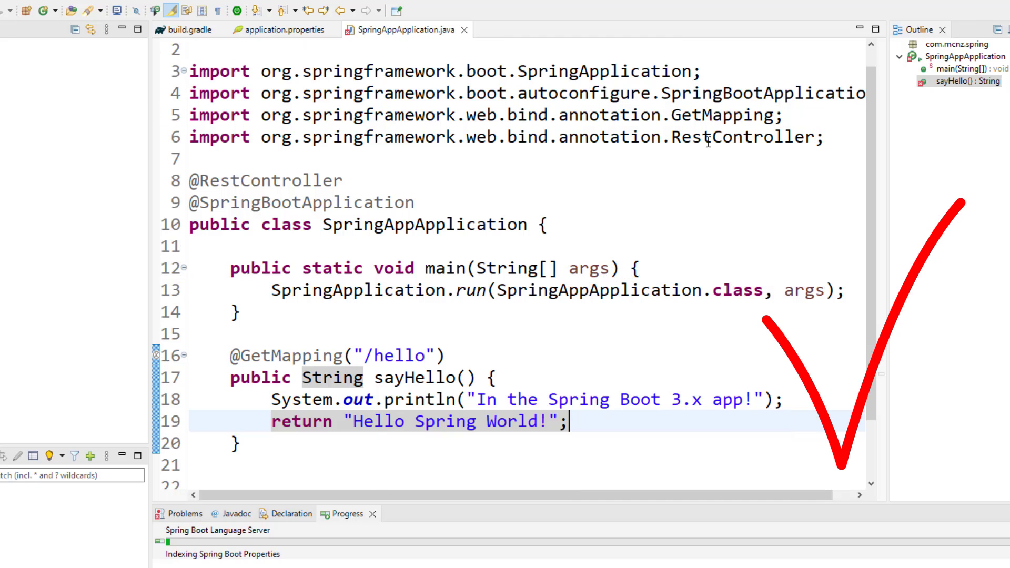
{"action": "double_click", "coordinate": [743, 137]}
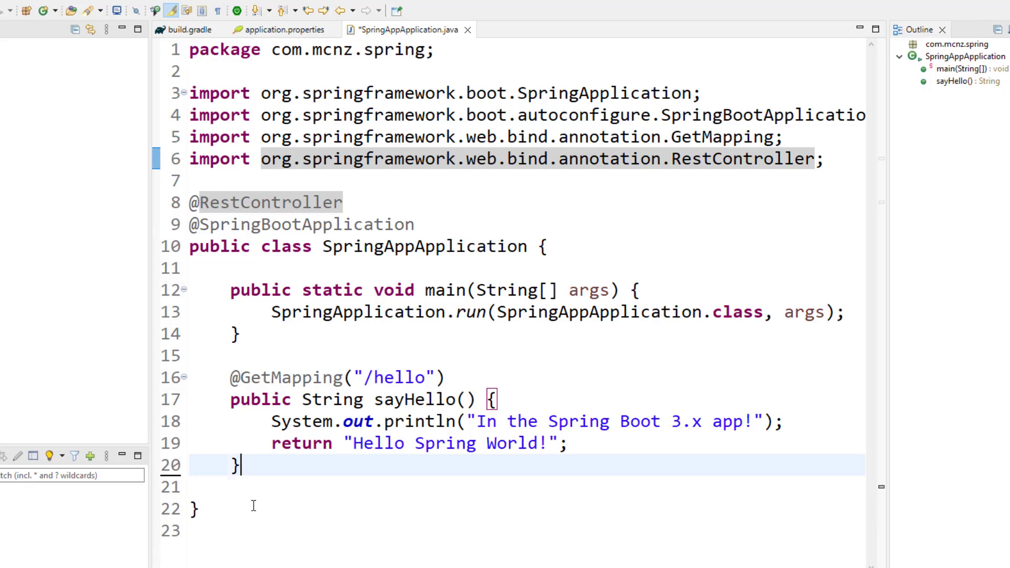
{"action": "key", "text": "ctrl+s"}
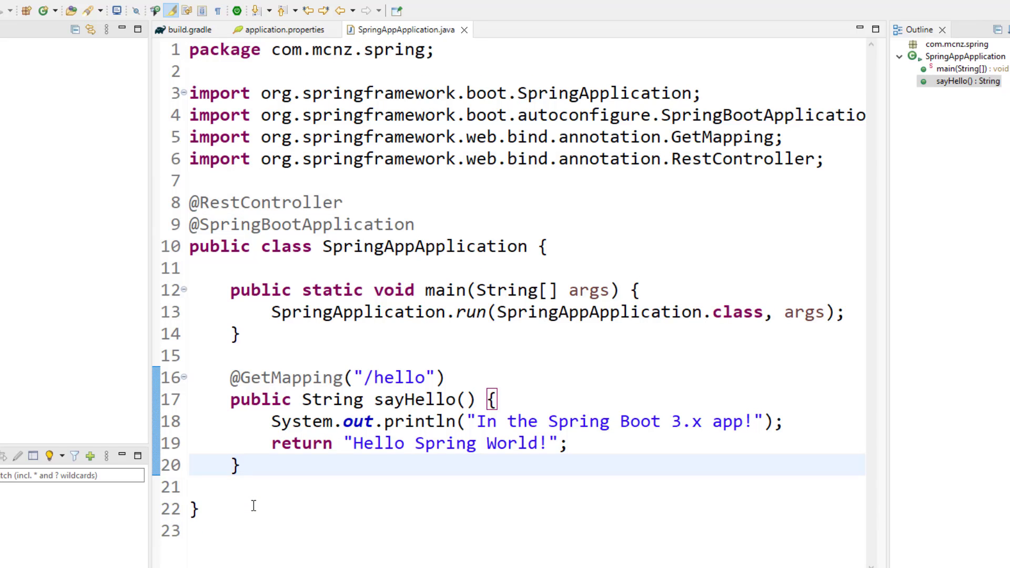
{"action": "left_click", "coordinate": [240, 465]}
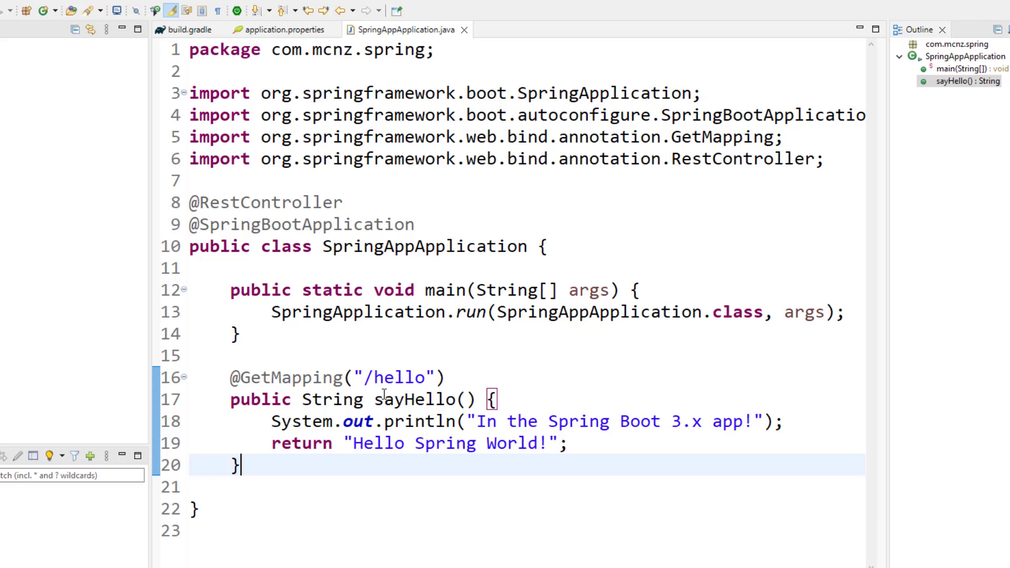
{"action": "left_click", "coordinate": [450, 378]}
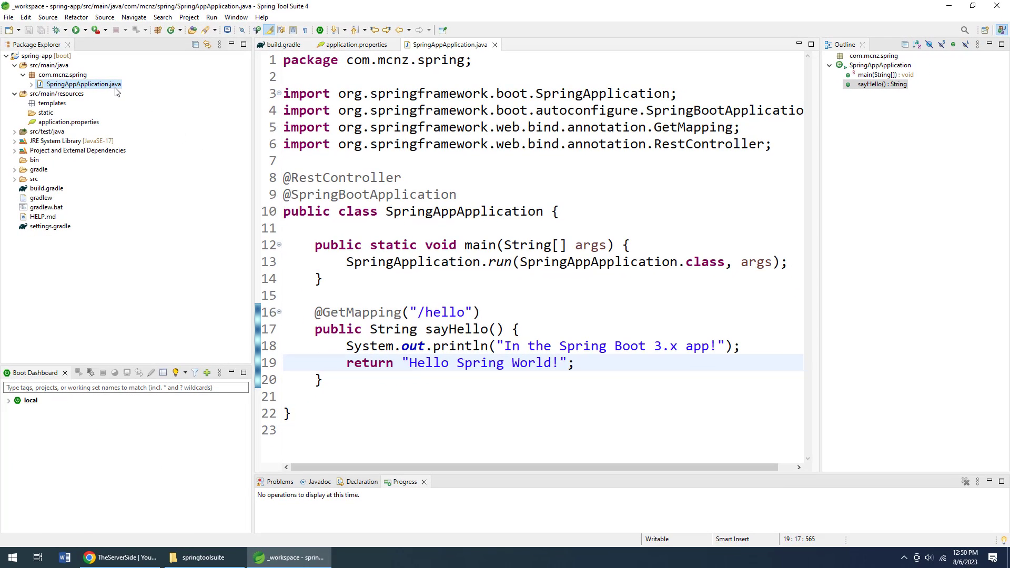
Step: Run SpringAppApplication as a Spring Boot App and allow it through the firewall
{"action": "right_click", "coordinate": [82, 83]}
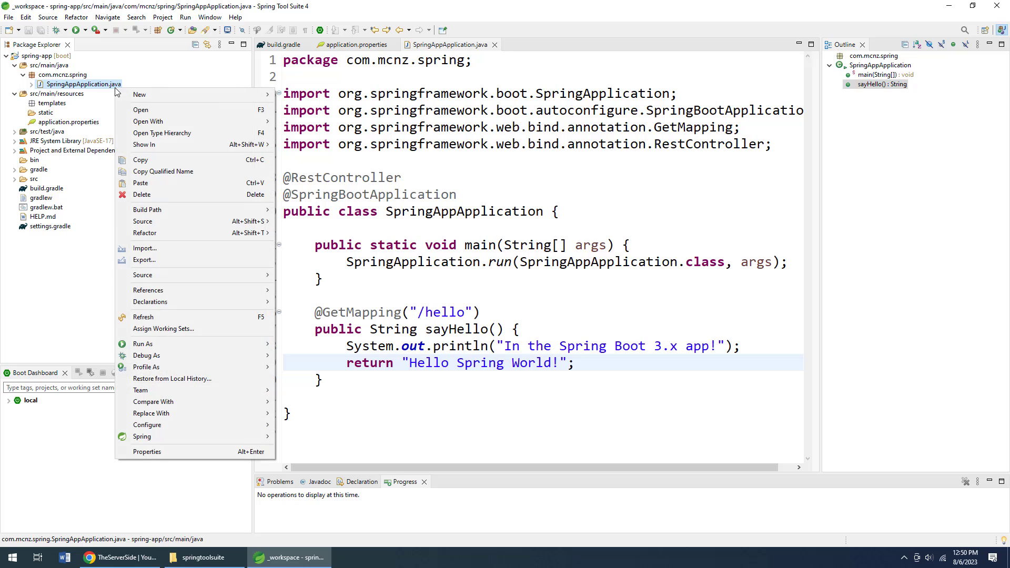
{"action": "mouse_move", "coordinate": [162, 175]}
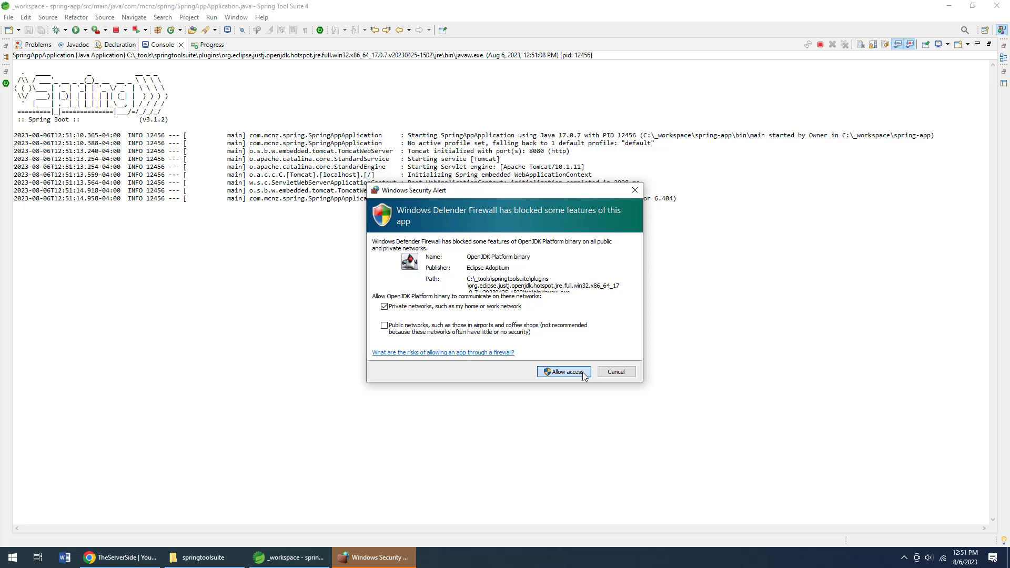
{"action": "left_click", "coordinate": [563, 372]}
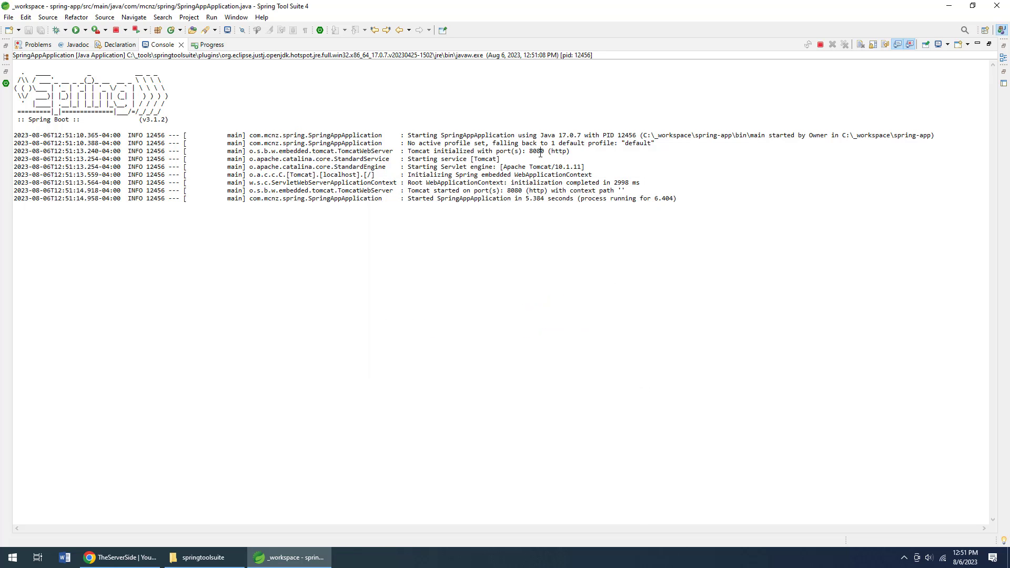
{"action": "mouse_move", "coordinate": [550, 233]}
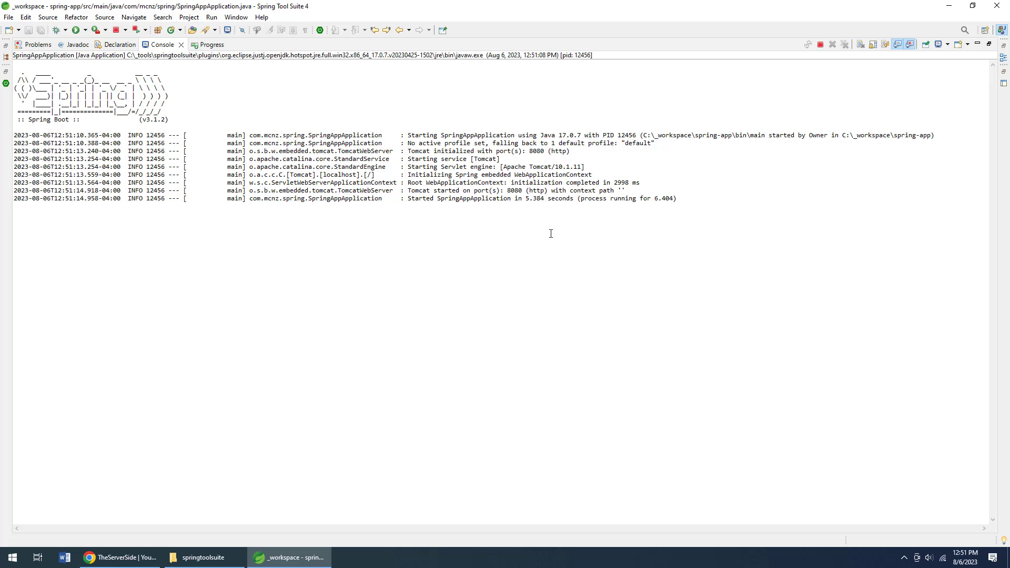
{"action": "mouse_move", "coordinate": [526, 239]}
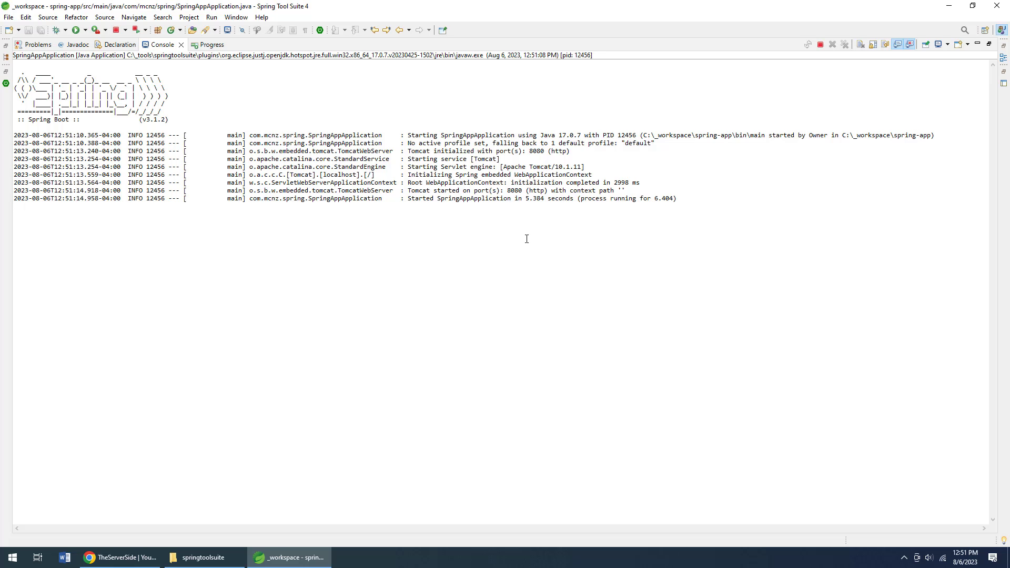
{"action": "left_click", "coordinate": [108, 557]}
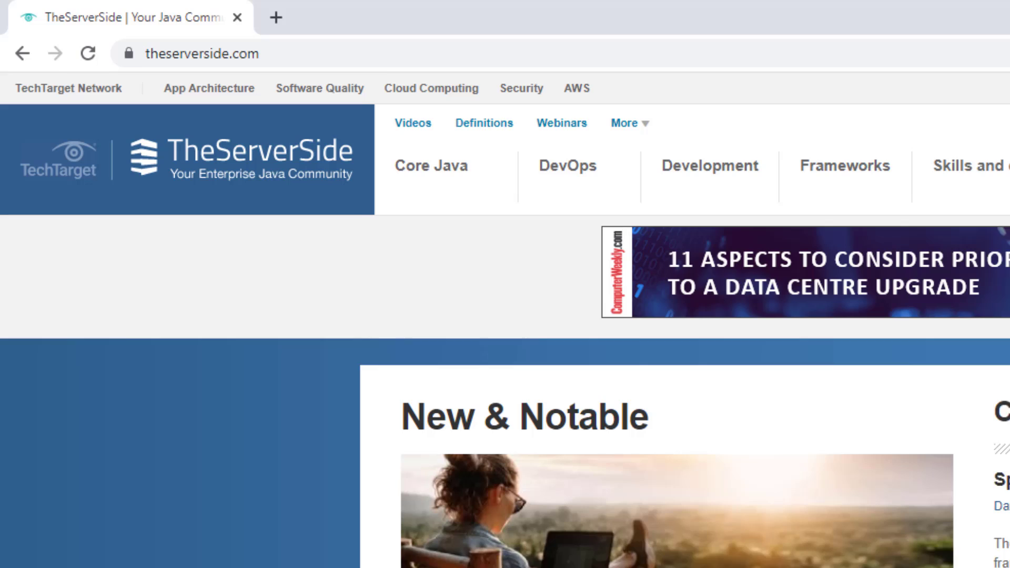
Step: Load localhost:8080/hello in Chrome and reload until 'Hello Spring World!' appears
{"action": "left_click", "coordinate": [203, 54]}
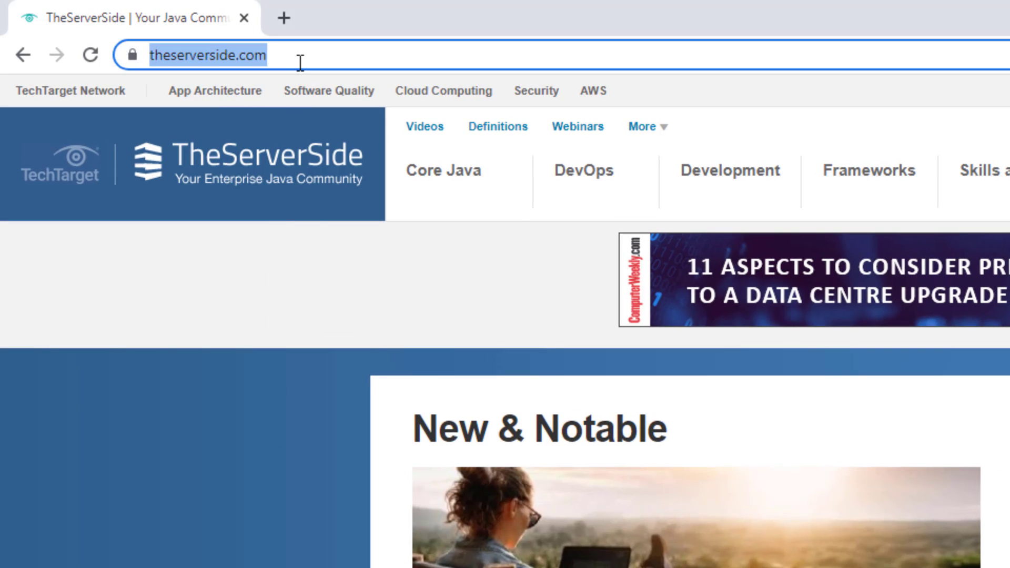
{"action": "type", "text": "localhost:8080/"}
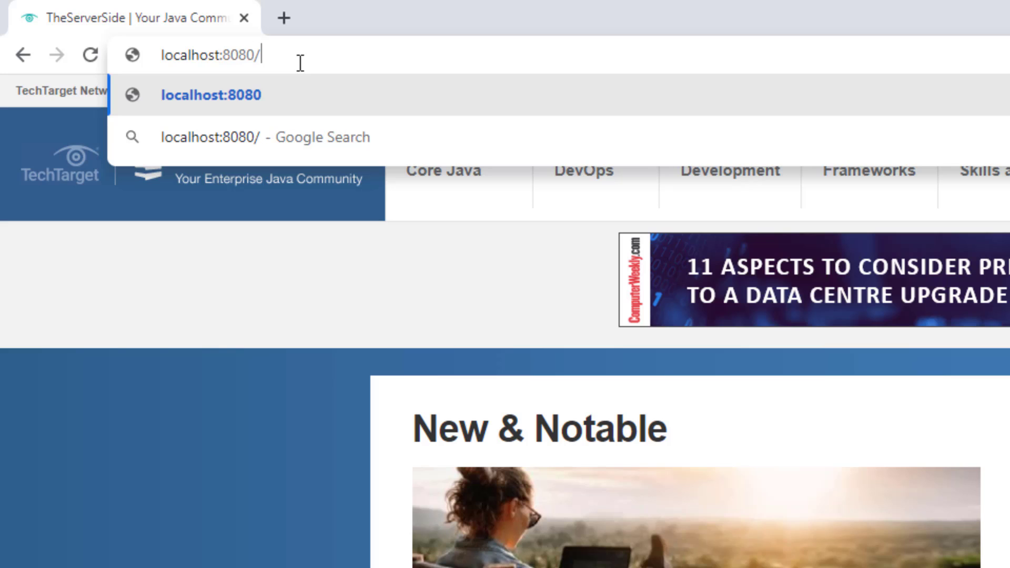
{"action": "key", "text": "Return"}
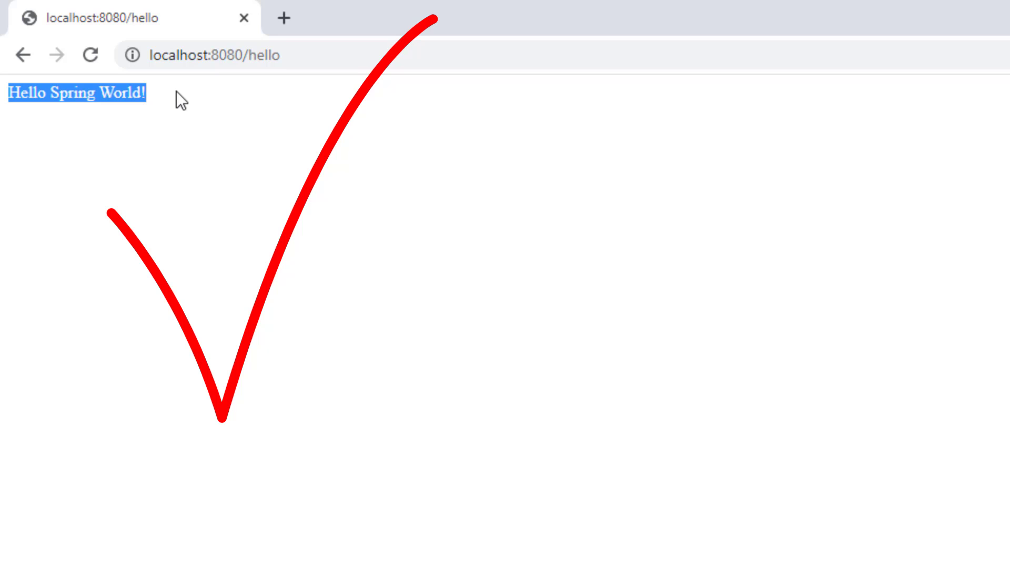
{"action": "mouse_move", "coordinate": [132, 87]}
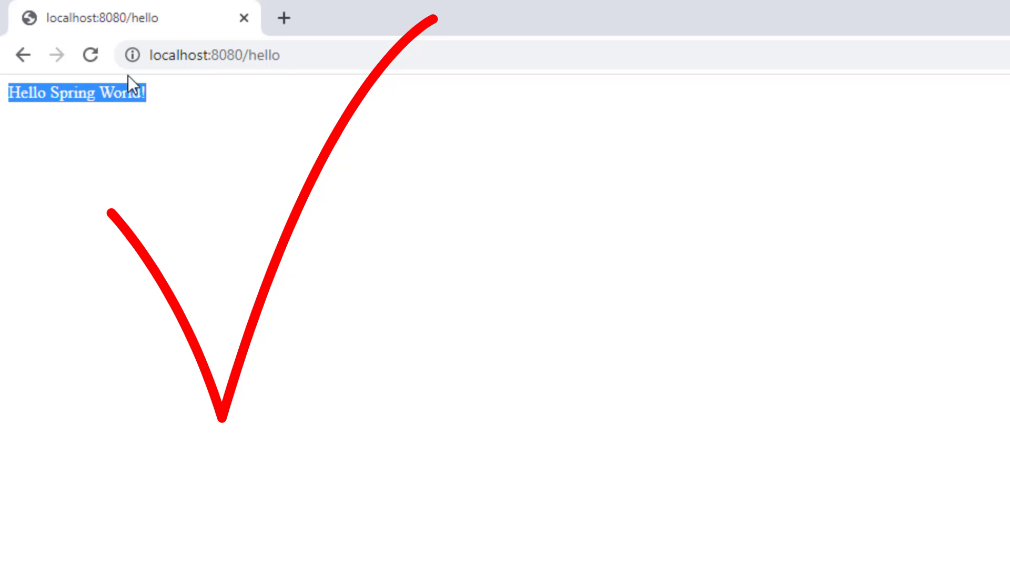
{"action": "left_click", "coordinate": [90, 55]}
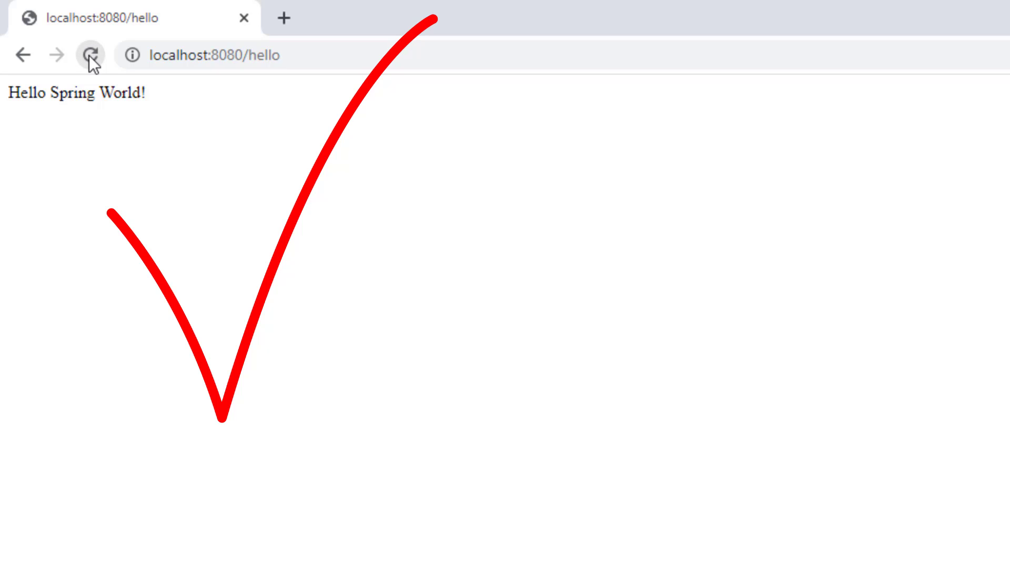
{"action": "left_click", "coordinate": [89, 54]}
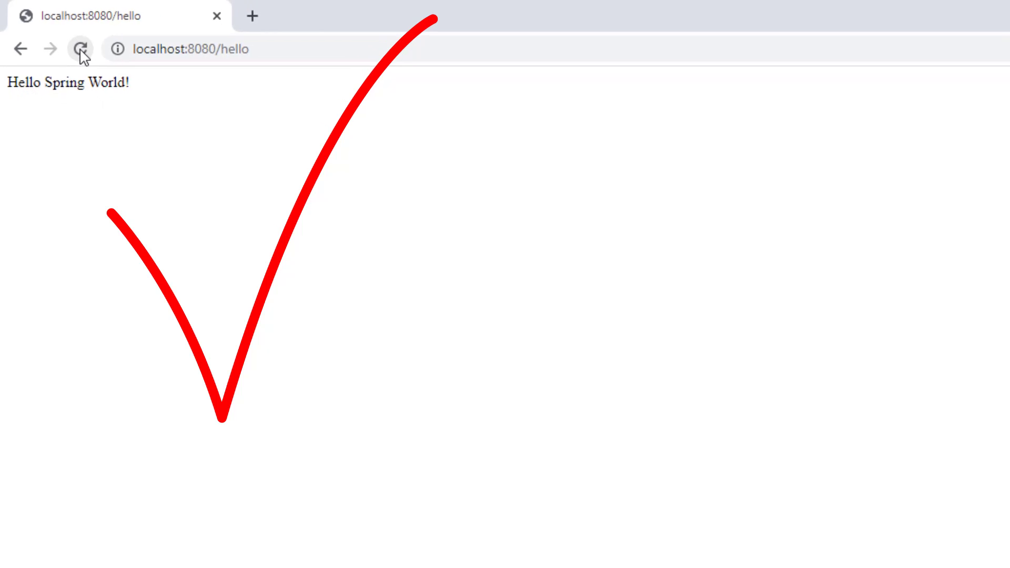
{"action": "left_click", "coordinate": [289, 557]}
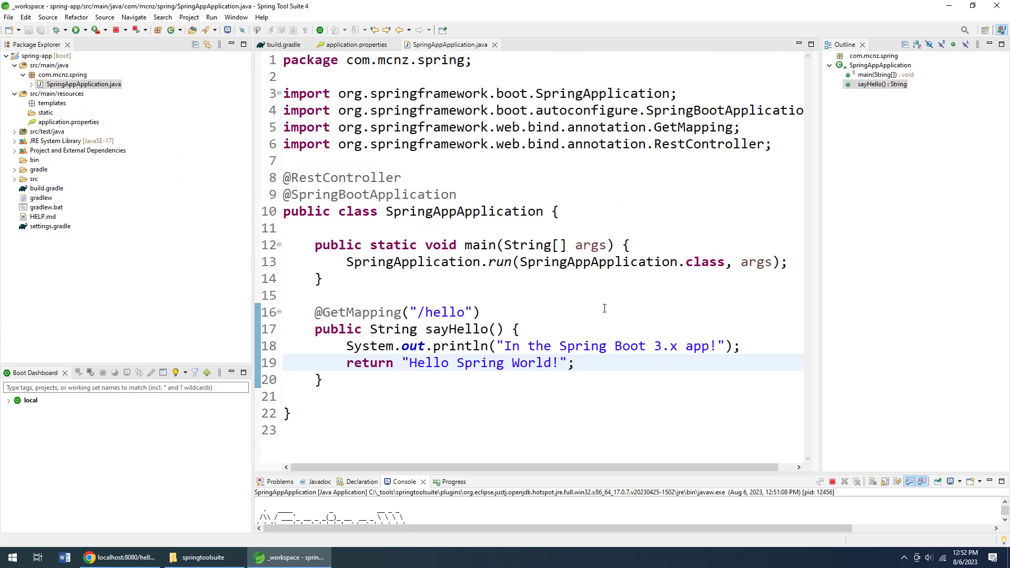
Step: Return focus to the SpringAppApplication.java editor in Spring Tool Suite
{"action": "left_click", "coordinate": [737, 346]}
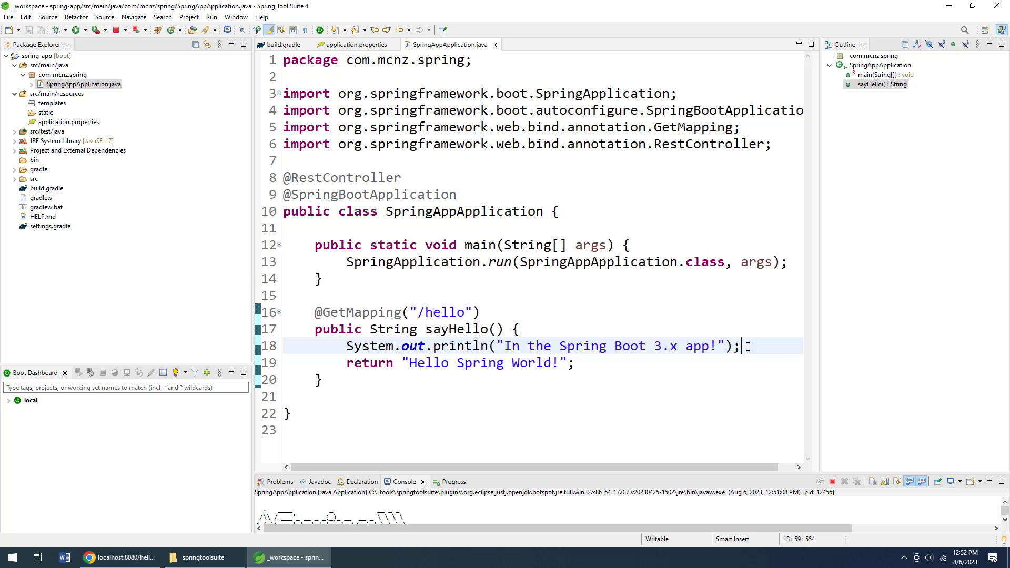
{"action": "mouse_move", "coordinate": [606, 472]}
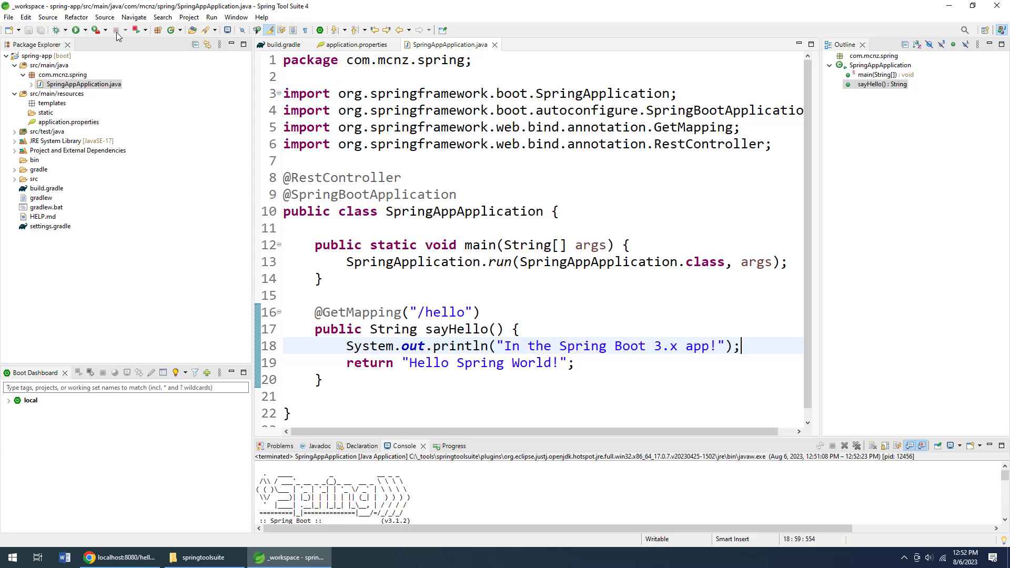
{"action": "mouse_move", "coordinate": [197, 75]}
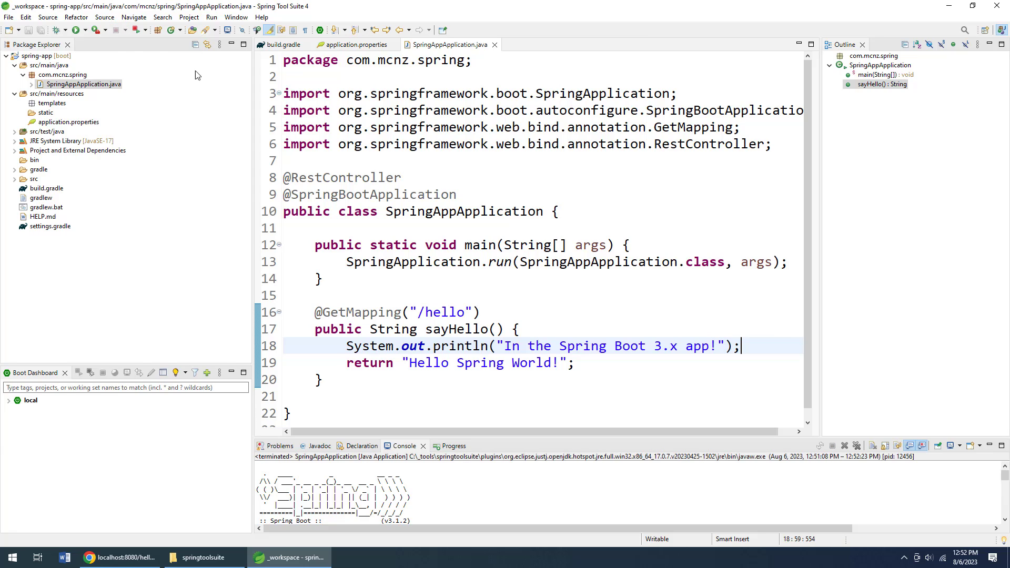